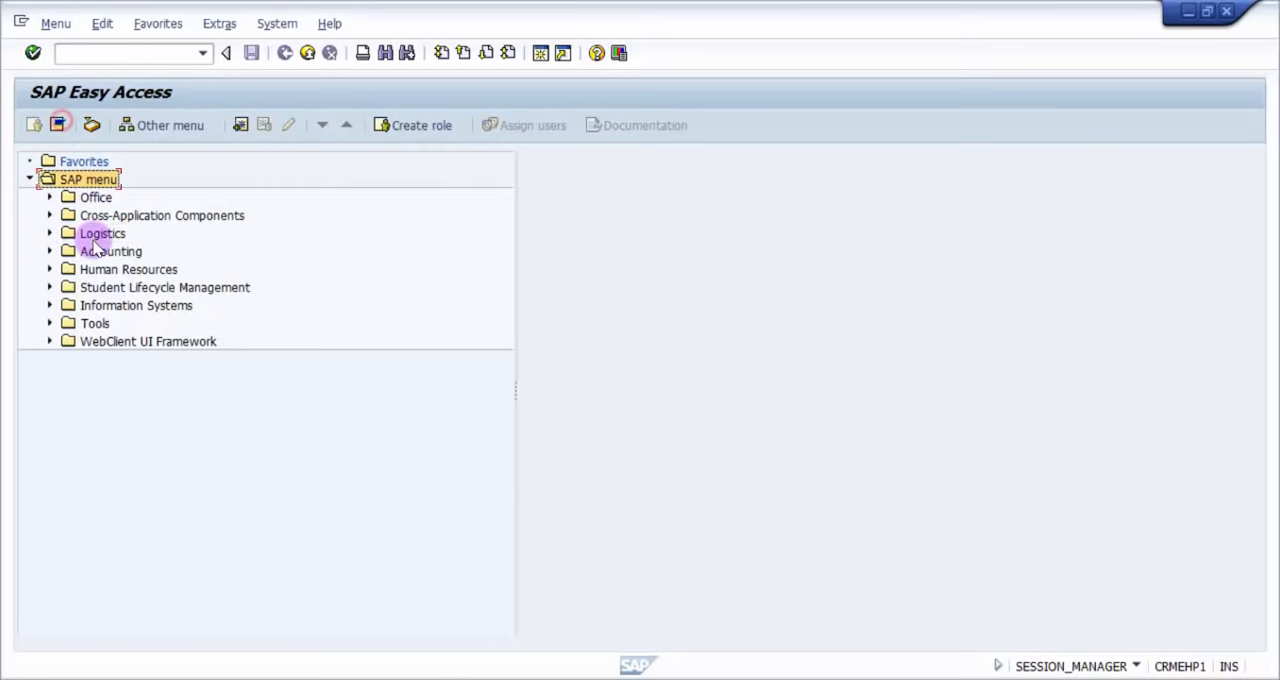
- Expand Logistics > Materials Management > Purchasing > Purchase Order > Create in the Easy Access menu
{"action": "left_click", "coordinate": [50, 233]}
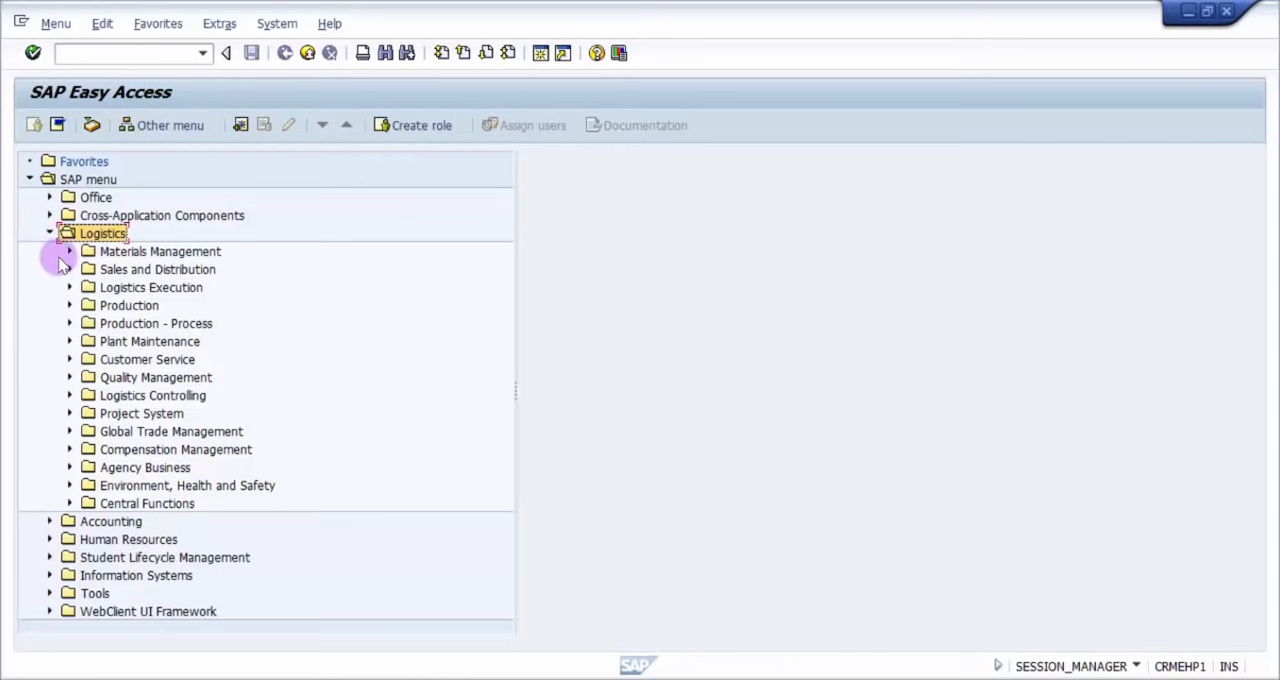
{"action": "left_click", "coordinate": [160, 251]}
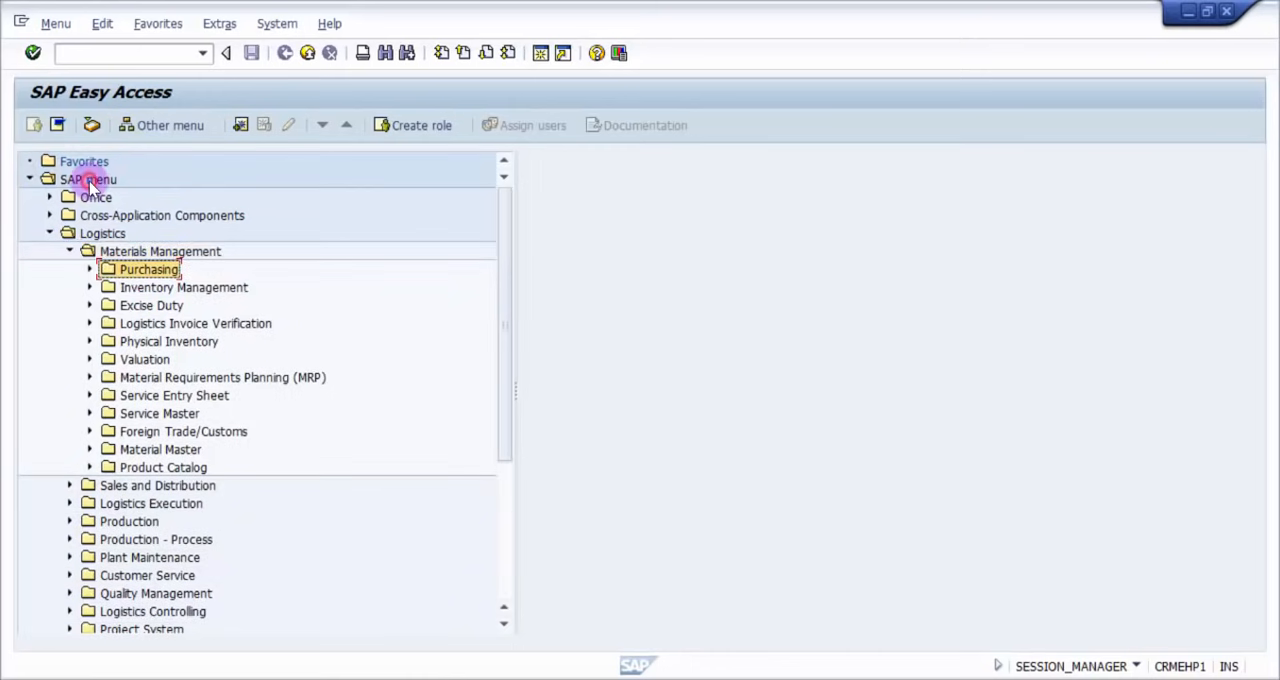
{"action": "left_click", "coordinate": [90, 269]}
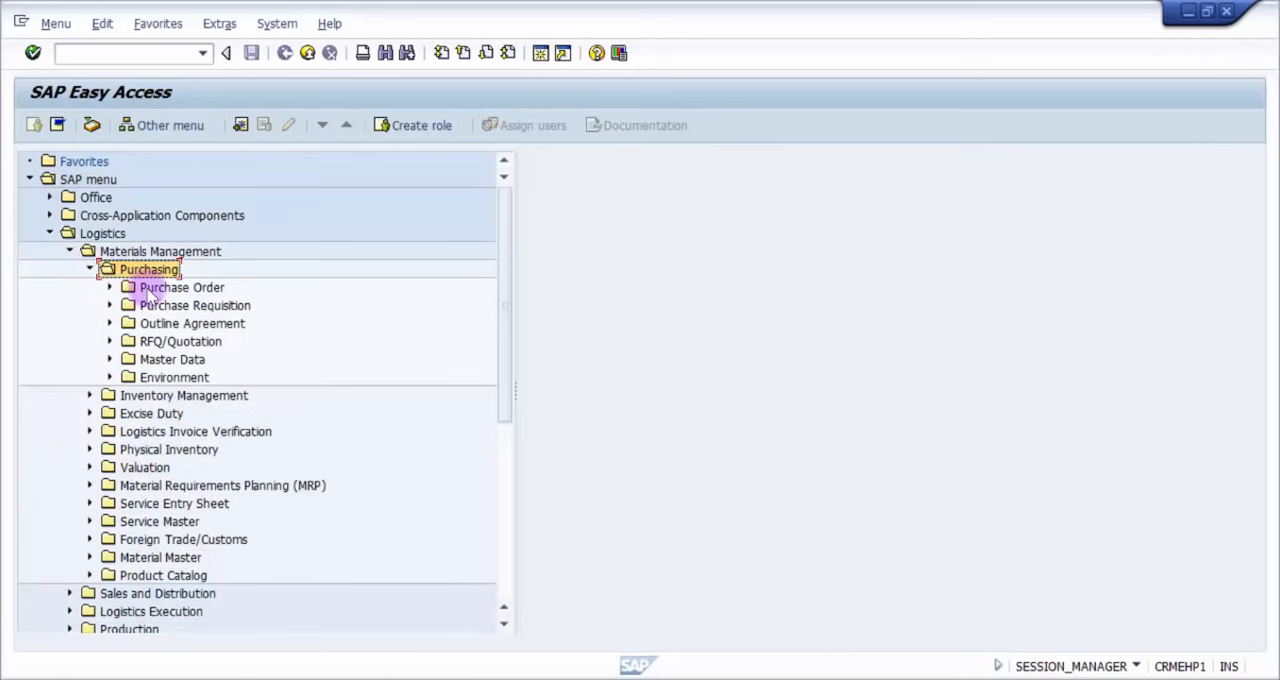
{"action": "left_click", "coordinate": [182, 288]}
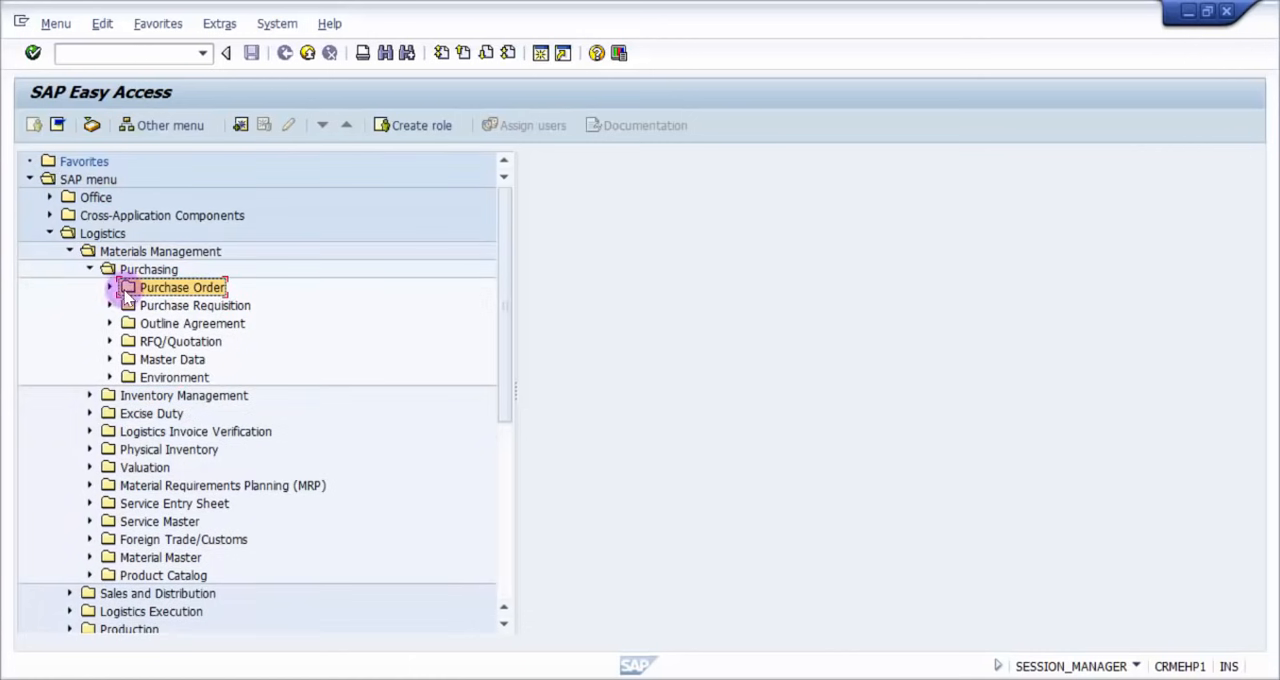
{"action": "left_click", "coordinate": [110, 287]}
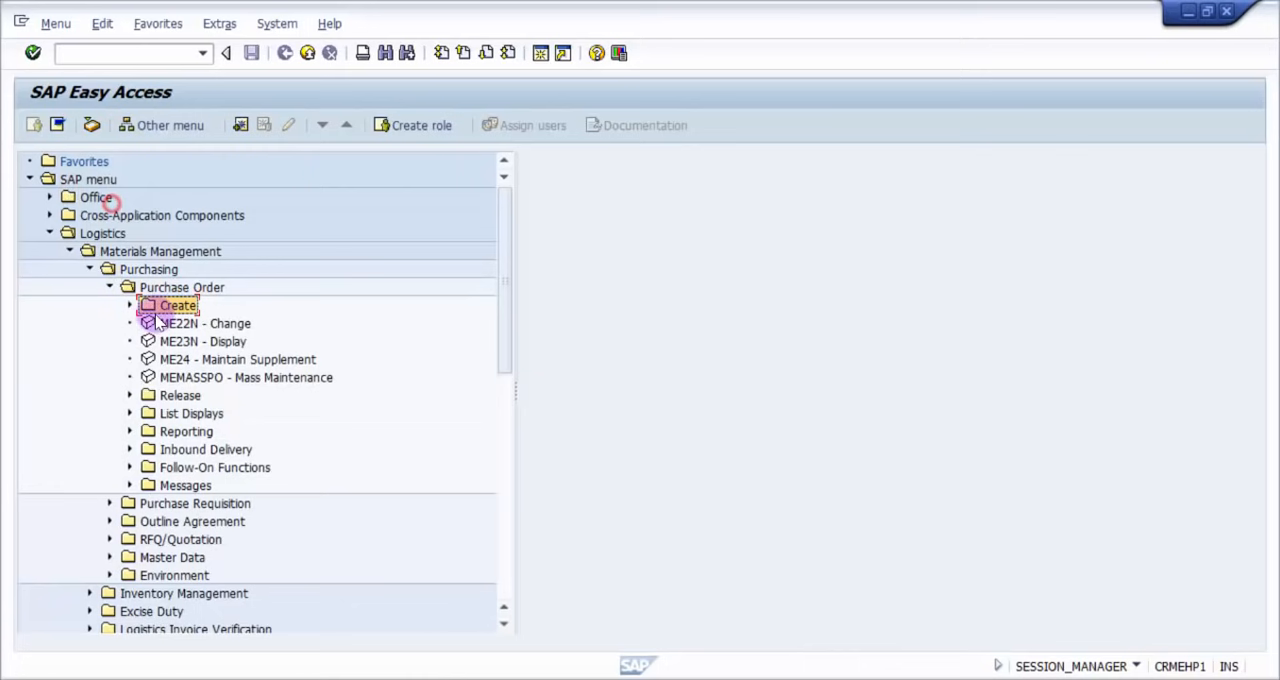
{"action": "left_click", "coordinate": [130, 305]}
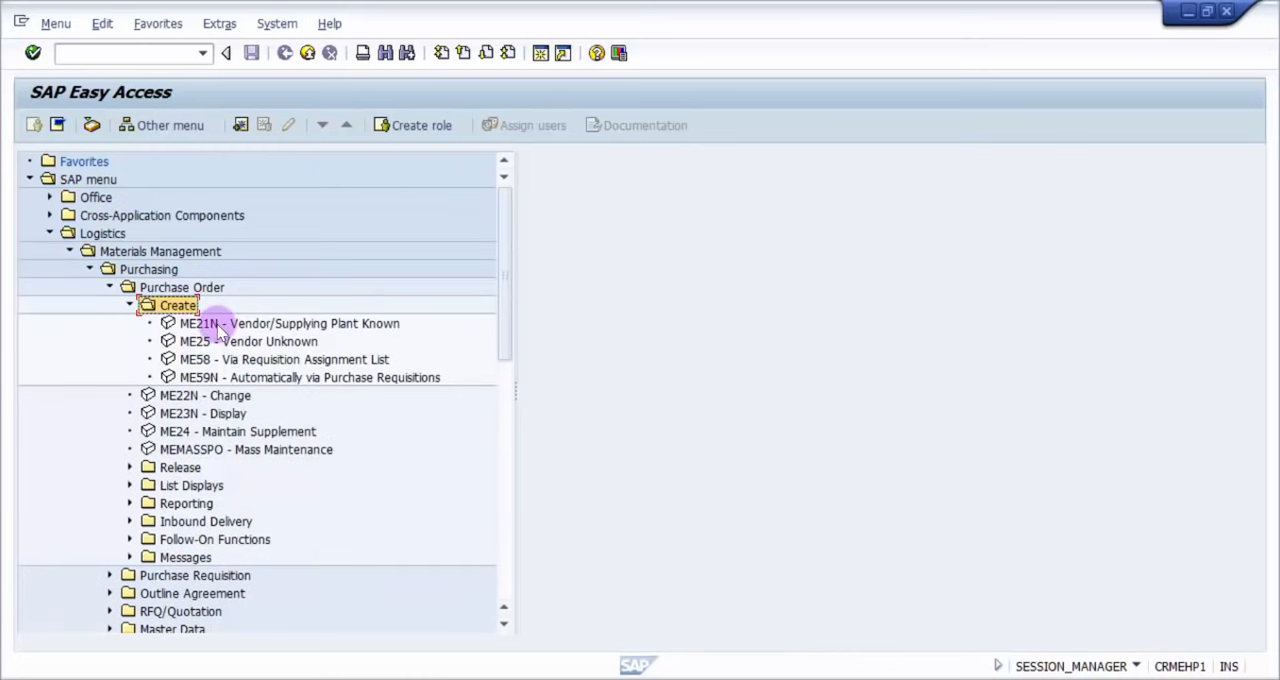
{"action": "left_click", "coordinate": [309, 377]}
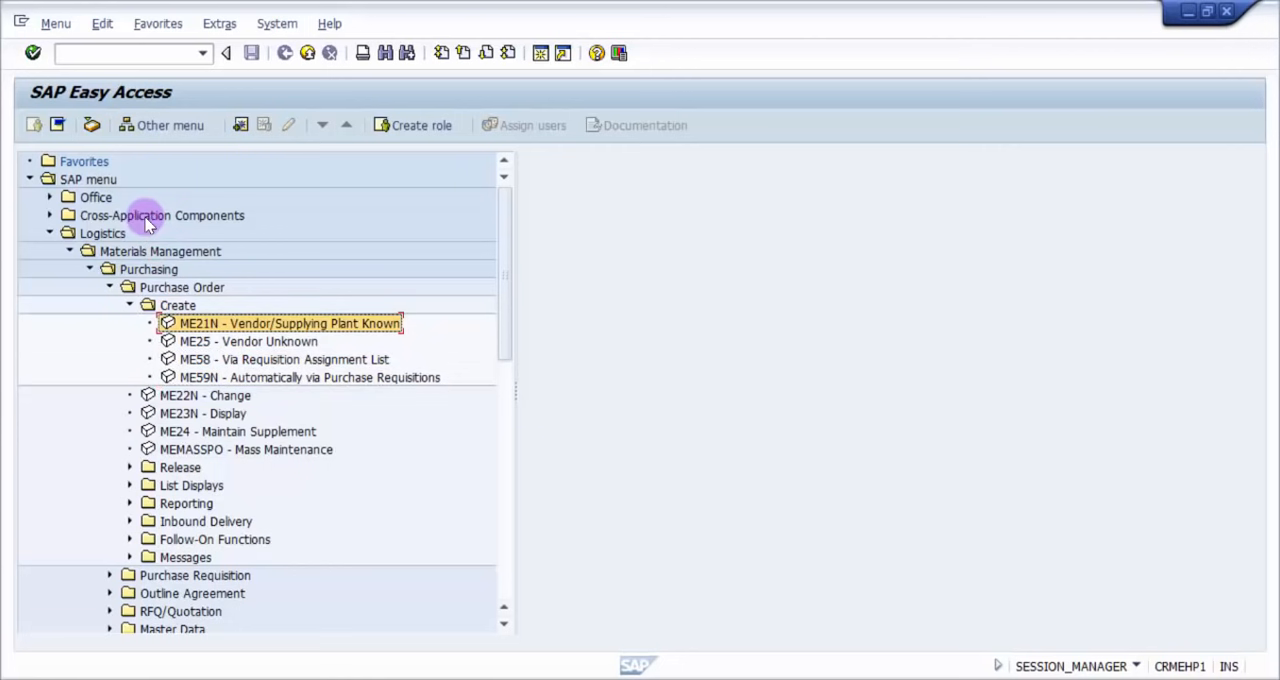
{"action": "mouse_move", "coordinate": [318, 332]}
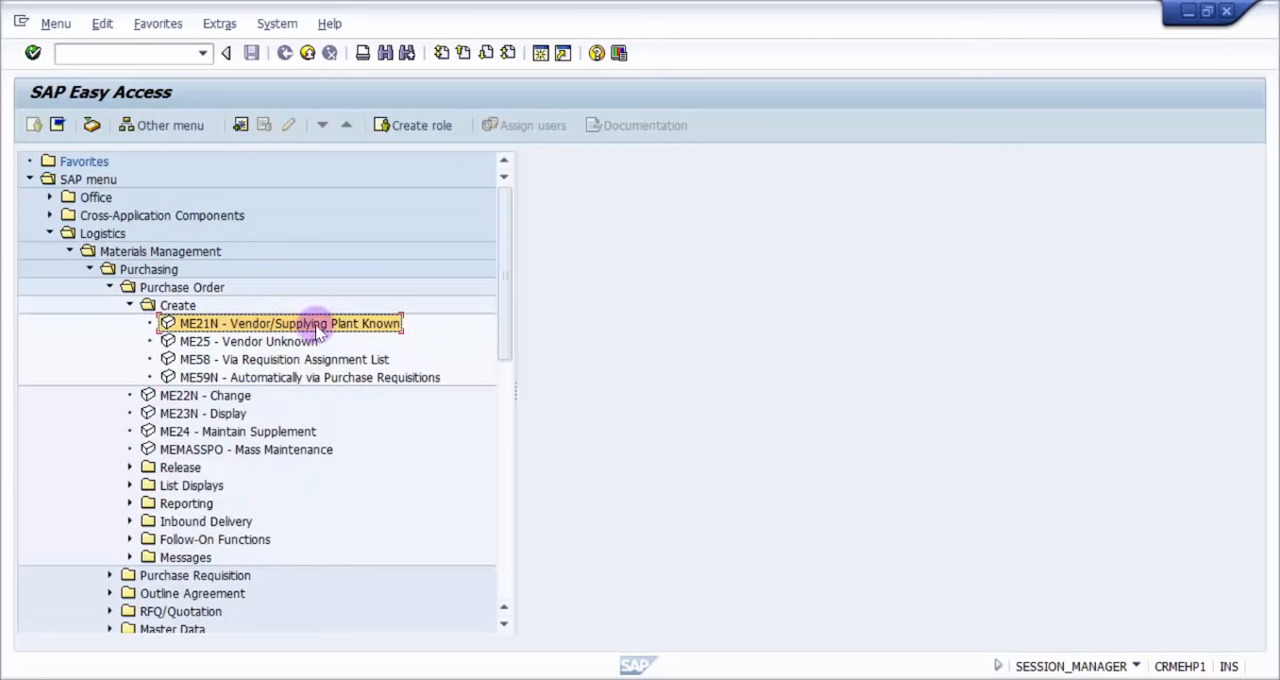
{"action": "mouse_move", "coordinate": [278, 341]}
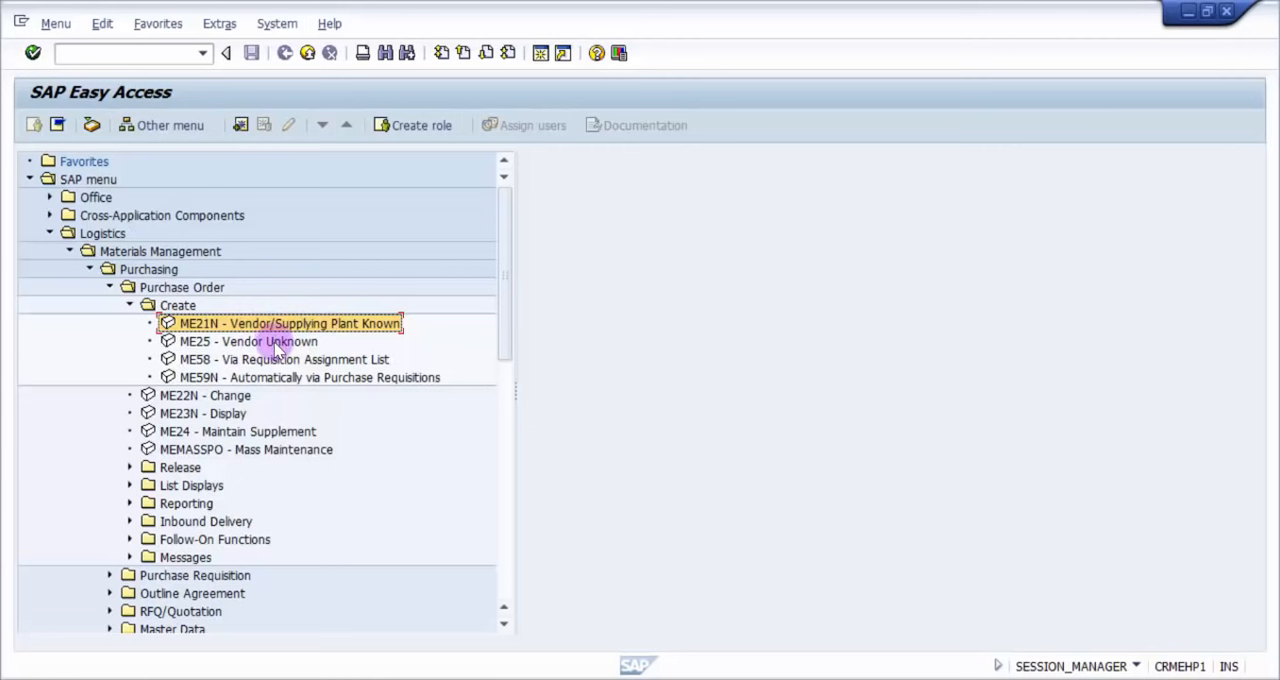
{"action": "left_click", "coordinate": [248, 341]}
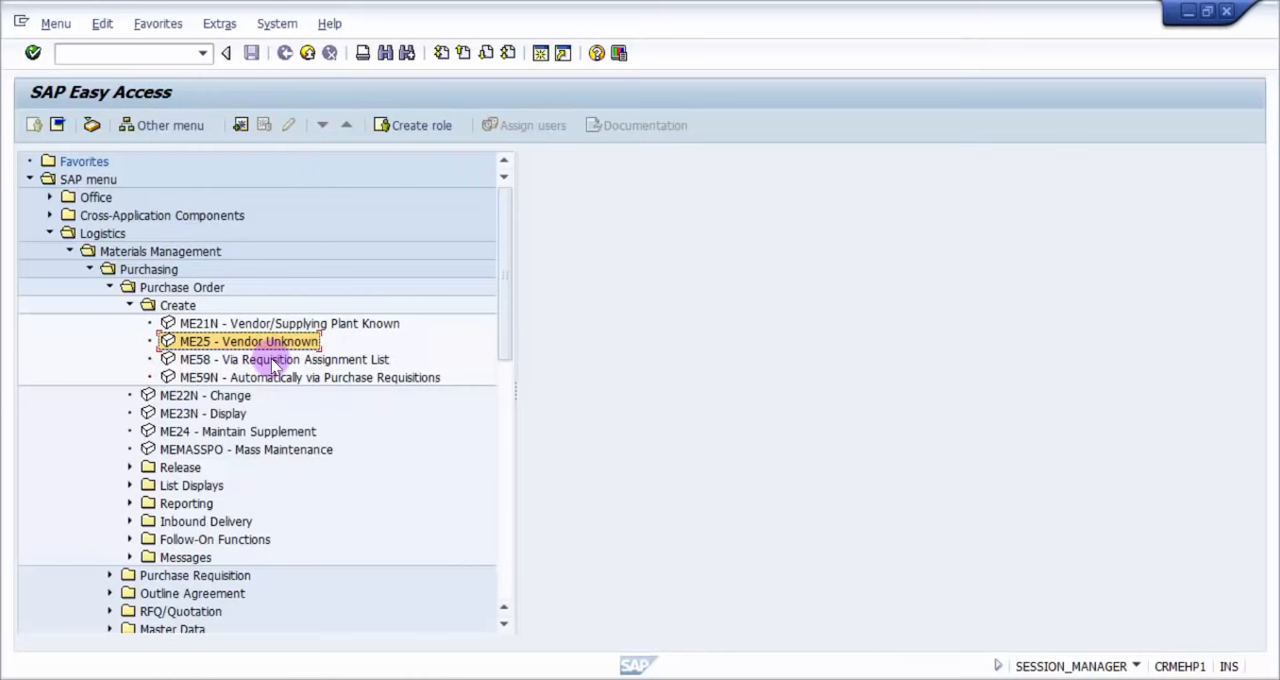
{"action": "mouse_move", "coordinate": [262, 388]}
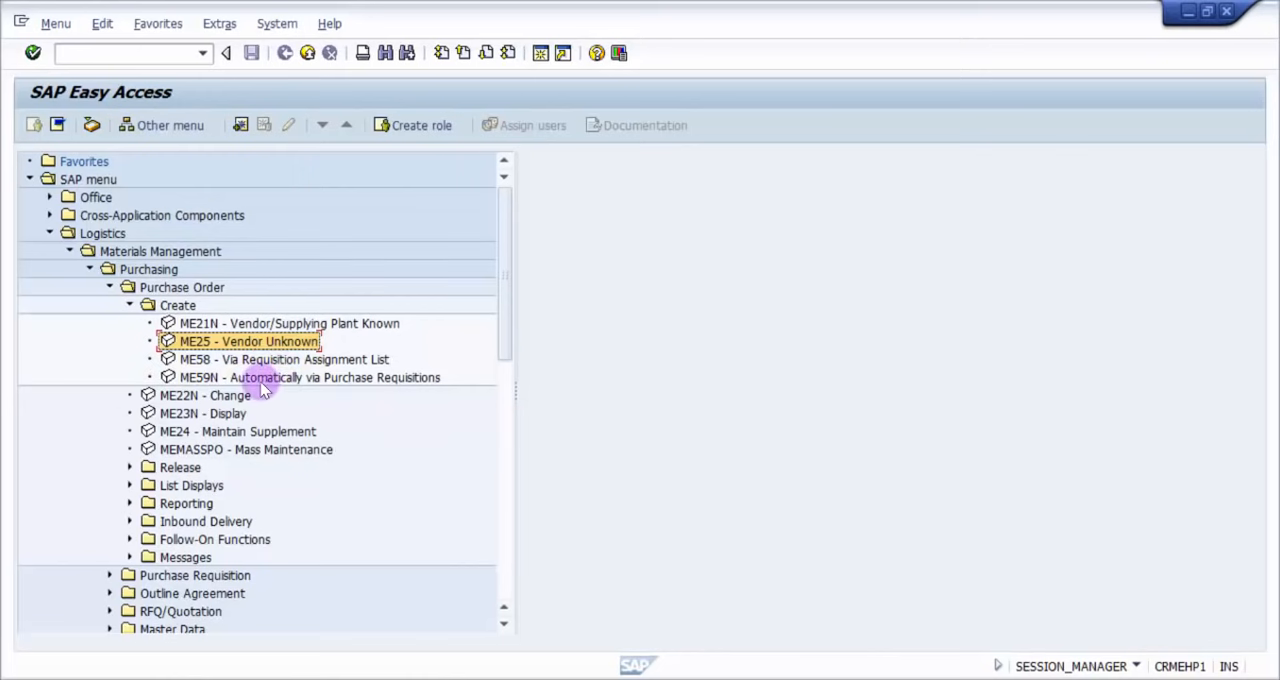
{"action": "left_click", "coordinate": [310, 377]}
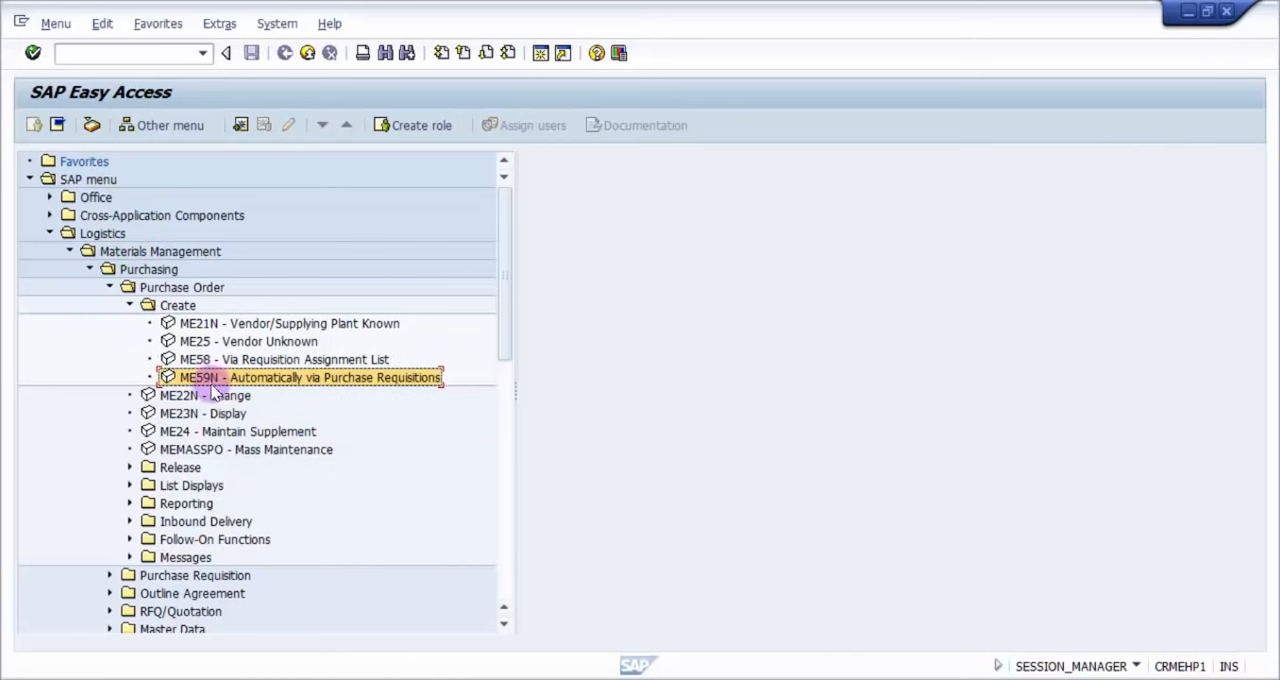
{"action": "mouse_move", "coordinate": [218, 345]}
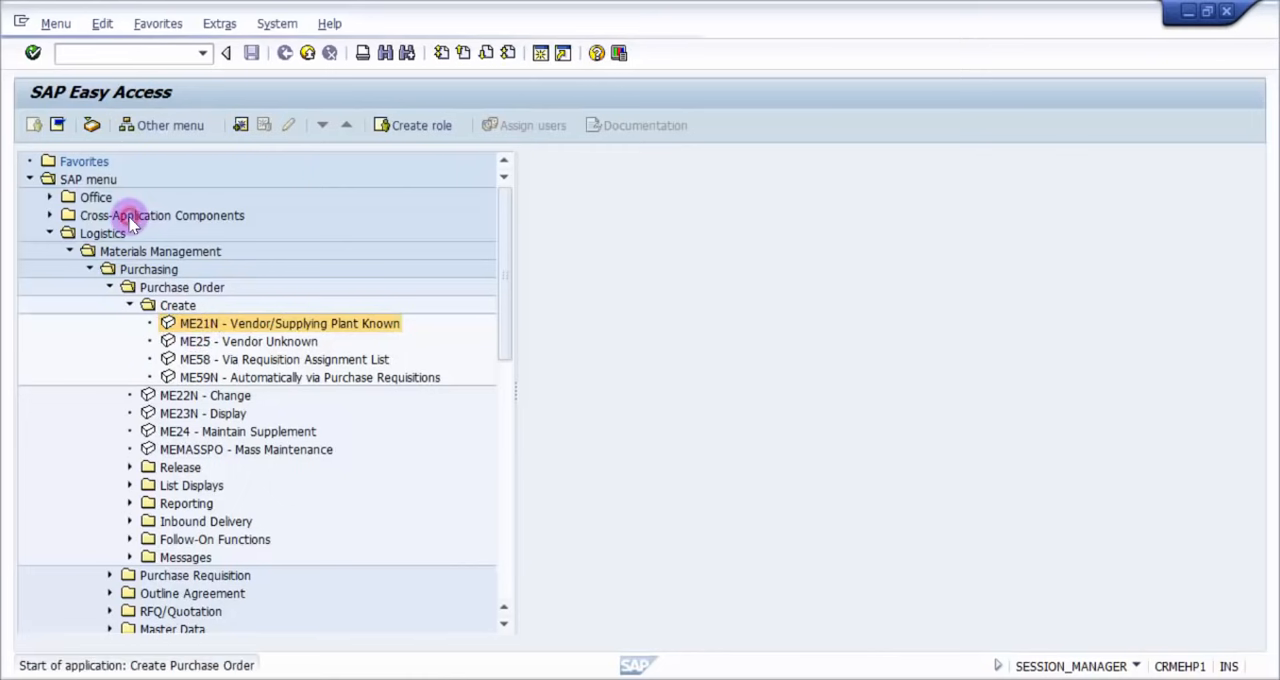
- Launch ME21N (Vendor/Supplying Plant Known) and turn the document overview off
{"action": "double_click", "coordinate": [289, 323]}
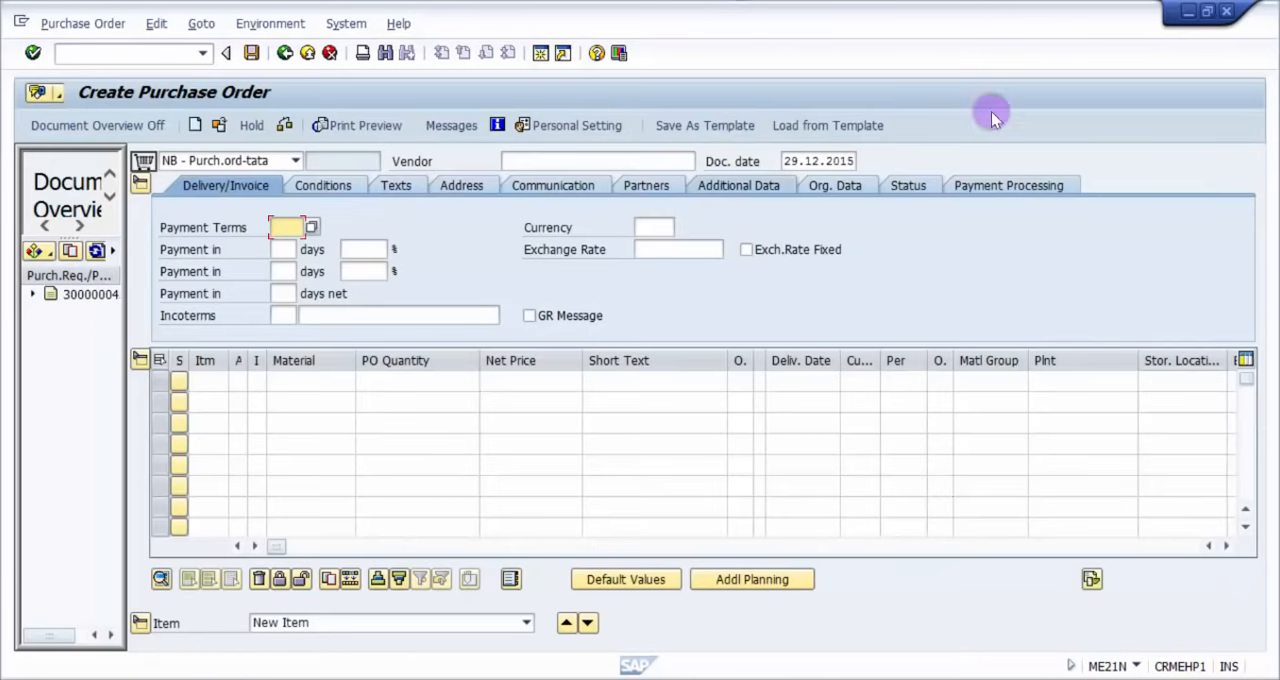
{"action": "mouse_move", "coordinate": [137, 97]}
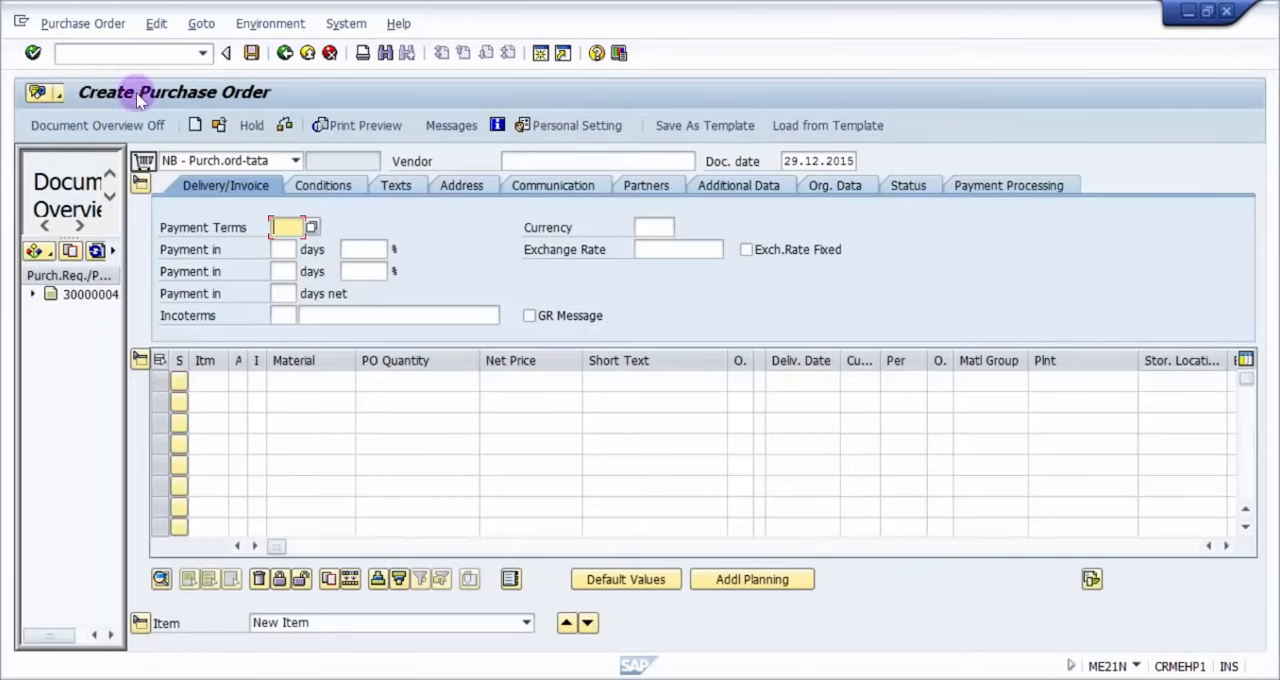
{"action": "left_click", "coordinate": [96, 125]}
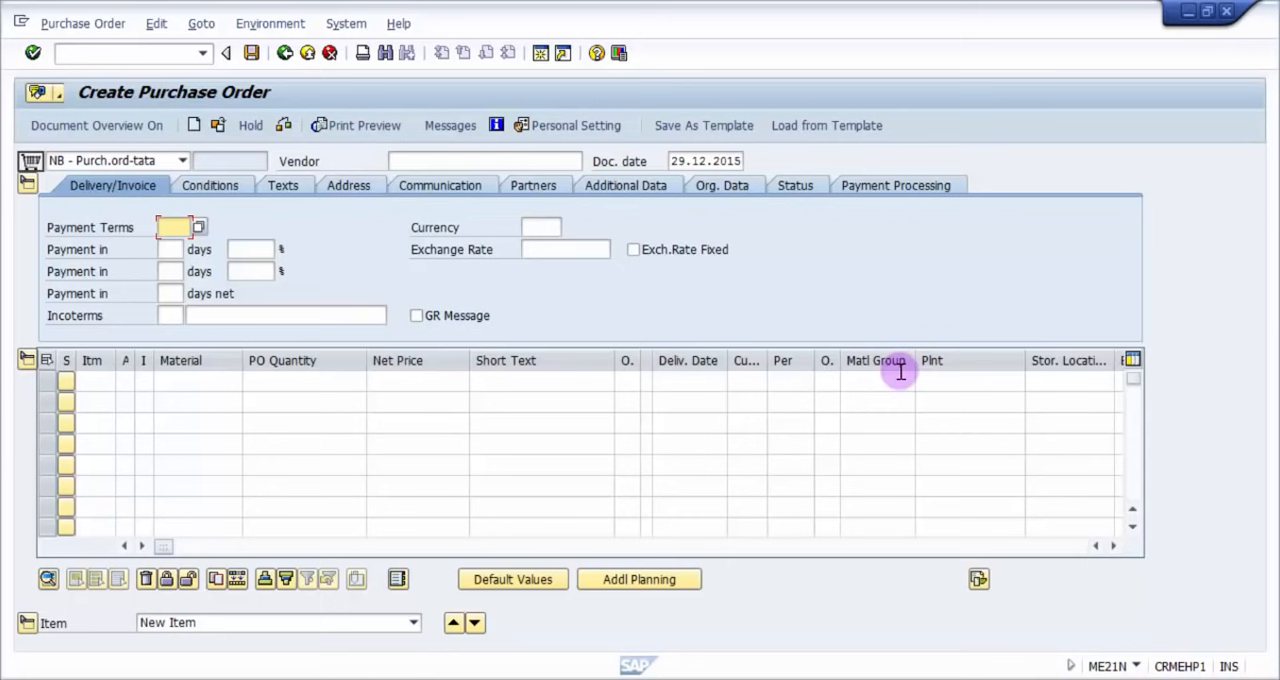
{"action": "mouse_move", "coordinate": [460, 435]}
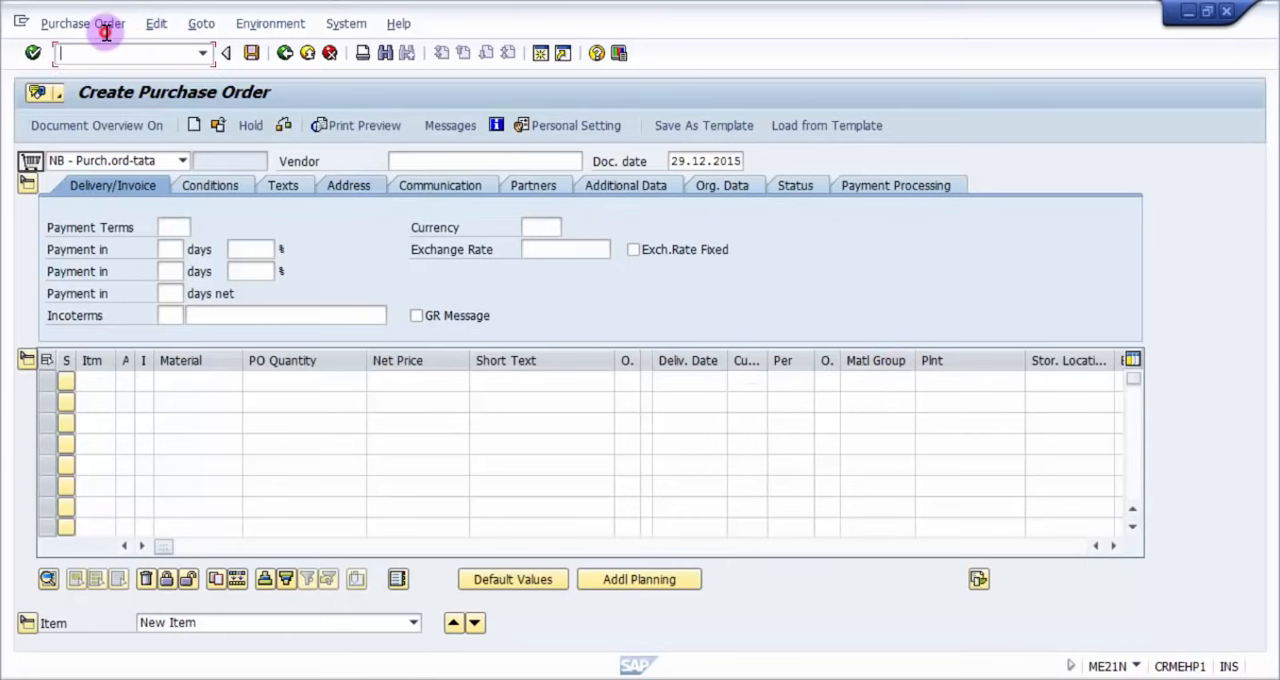
{"action": "mouse_move", "coordinate": [90, 68]}
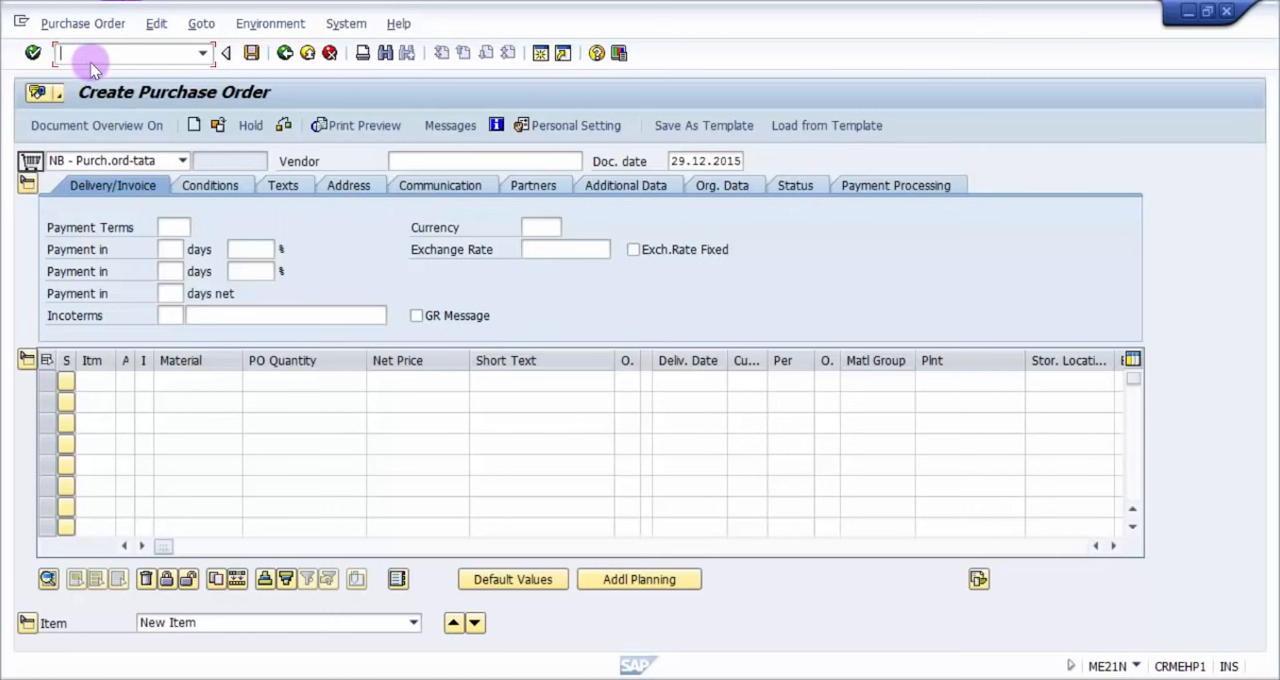
{"action": "mouse_move", "coordinate": [103, 56]}
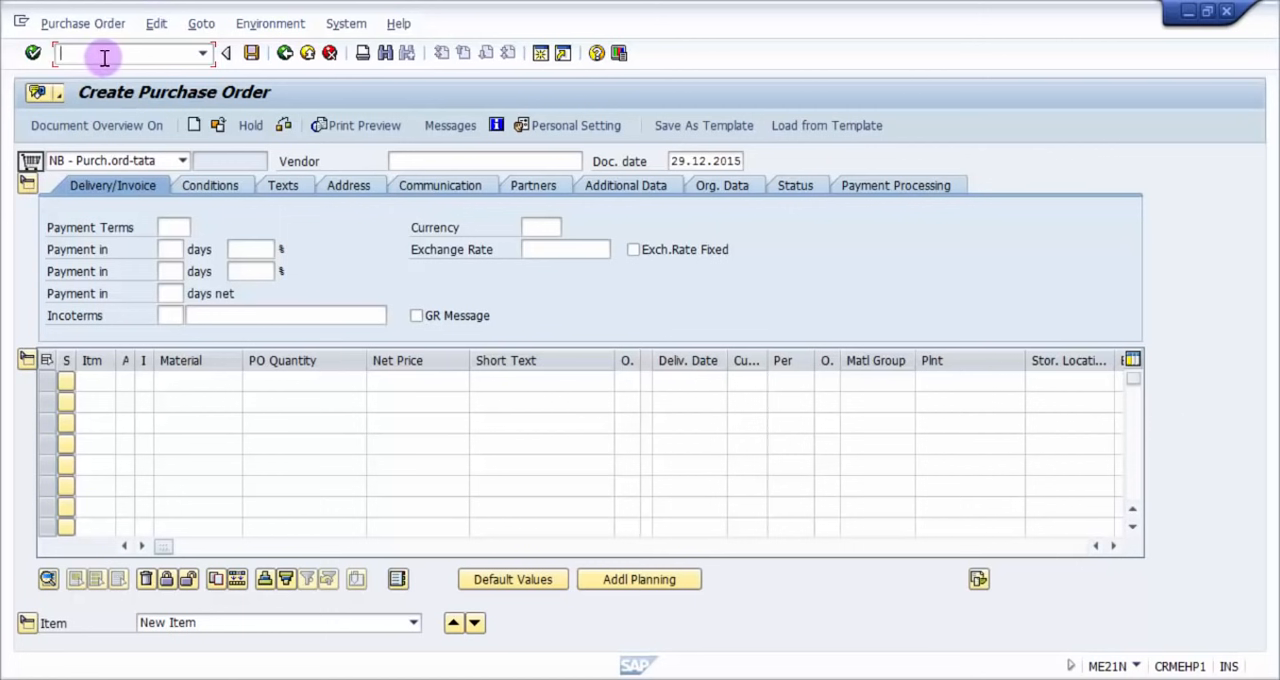
{"action": "type", "text": "/"}
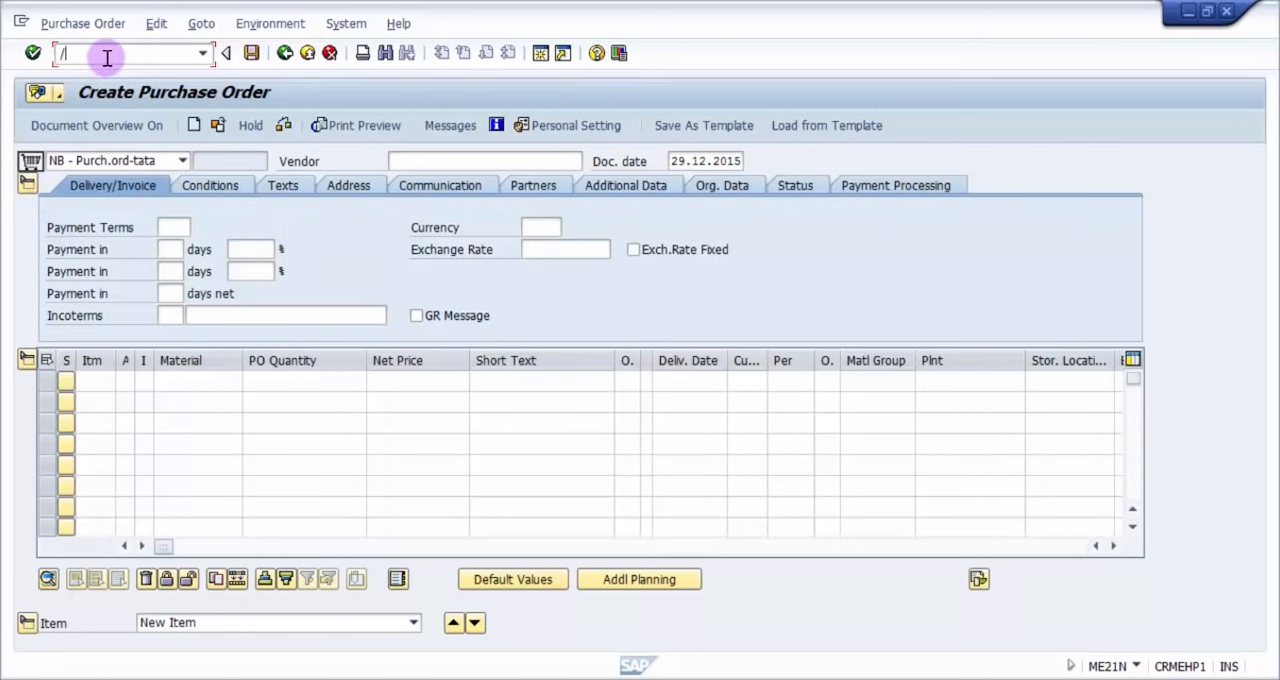
{"action": "type", "text": "n"}
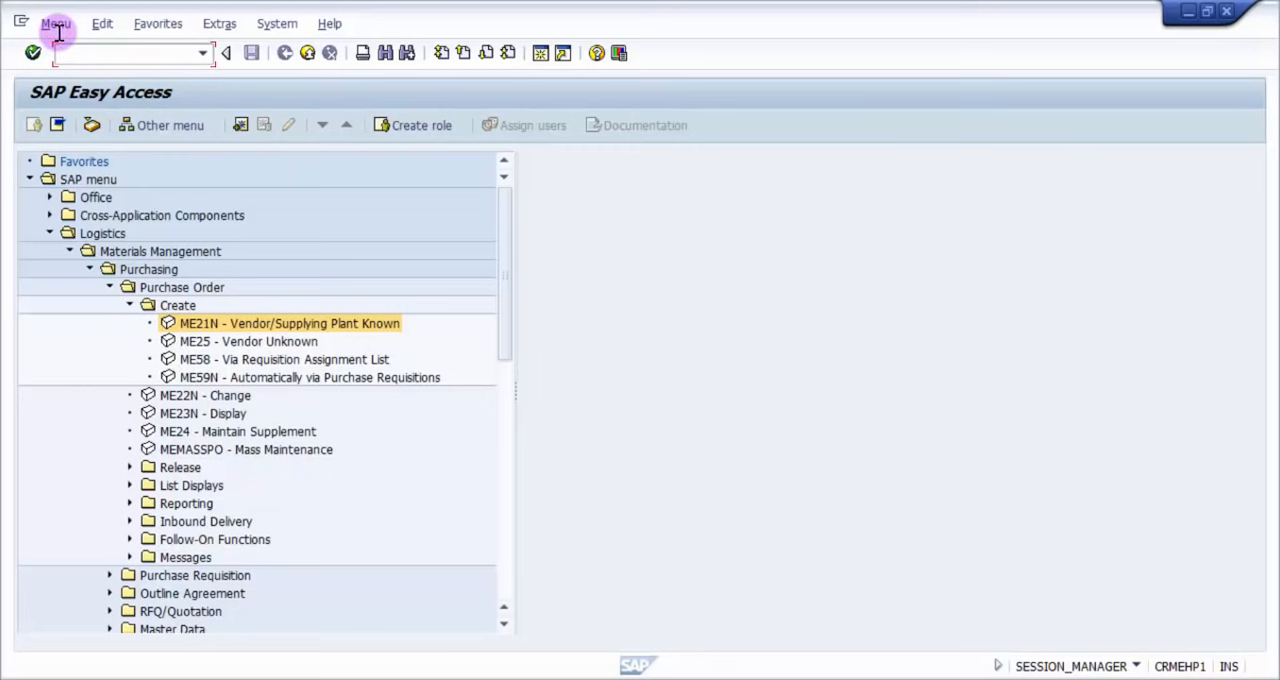
{"action": "type", "text": "ME21"}
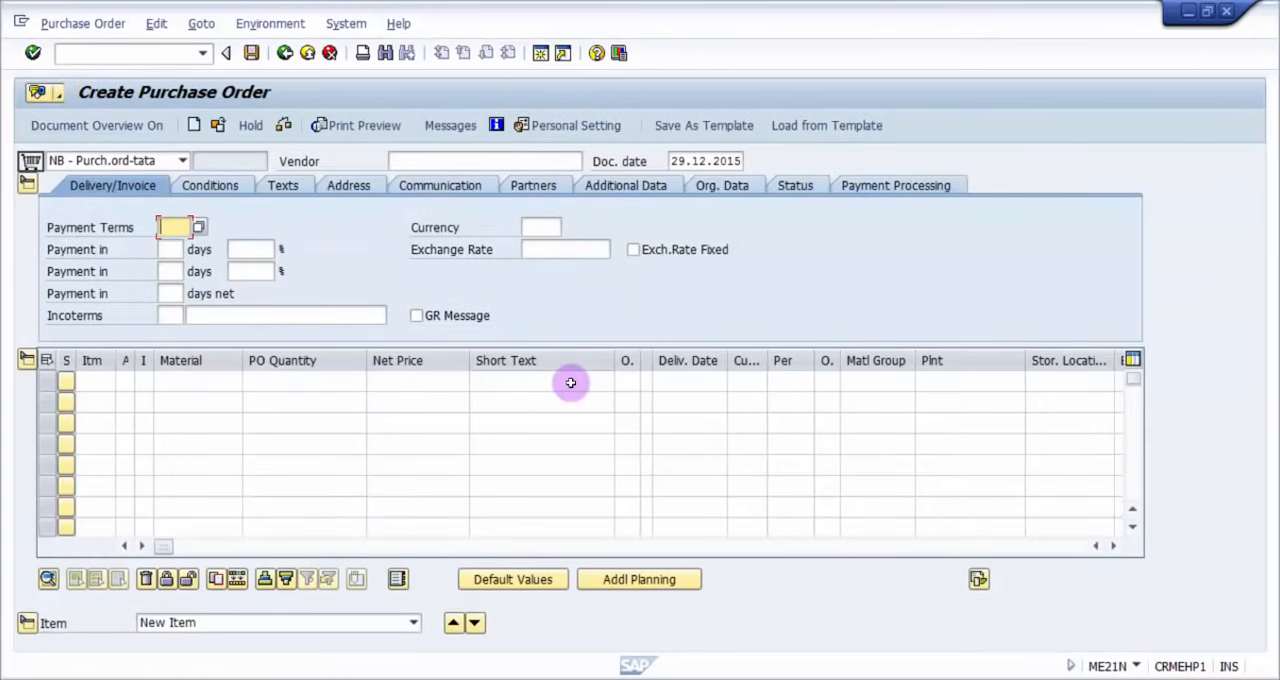
{"action": "mouse_move", "coordinate": [237, 458]}
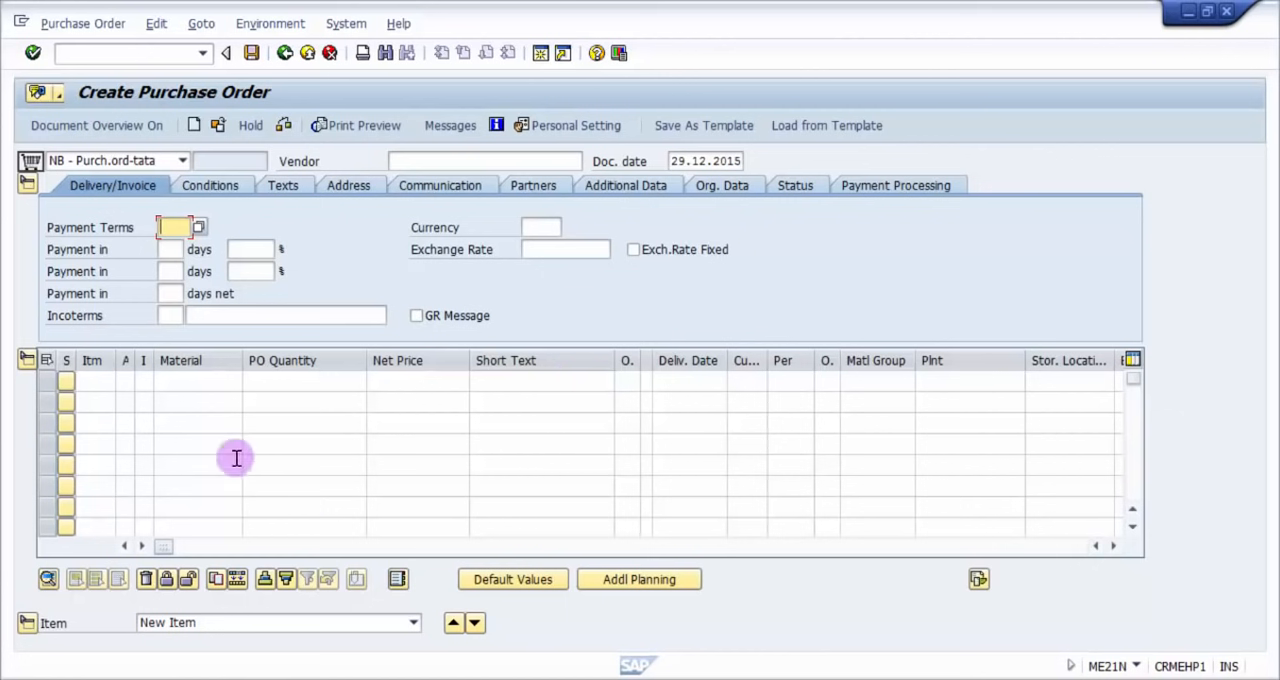
{"action": "mouse_move", "coordinate": [414, 390]}
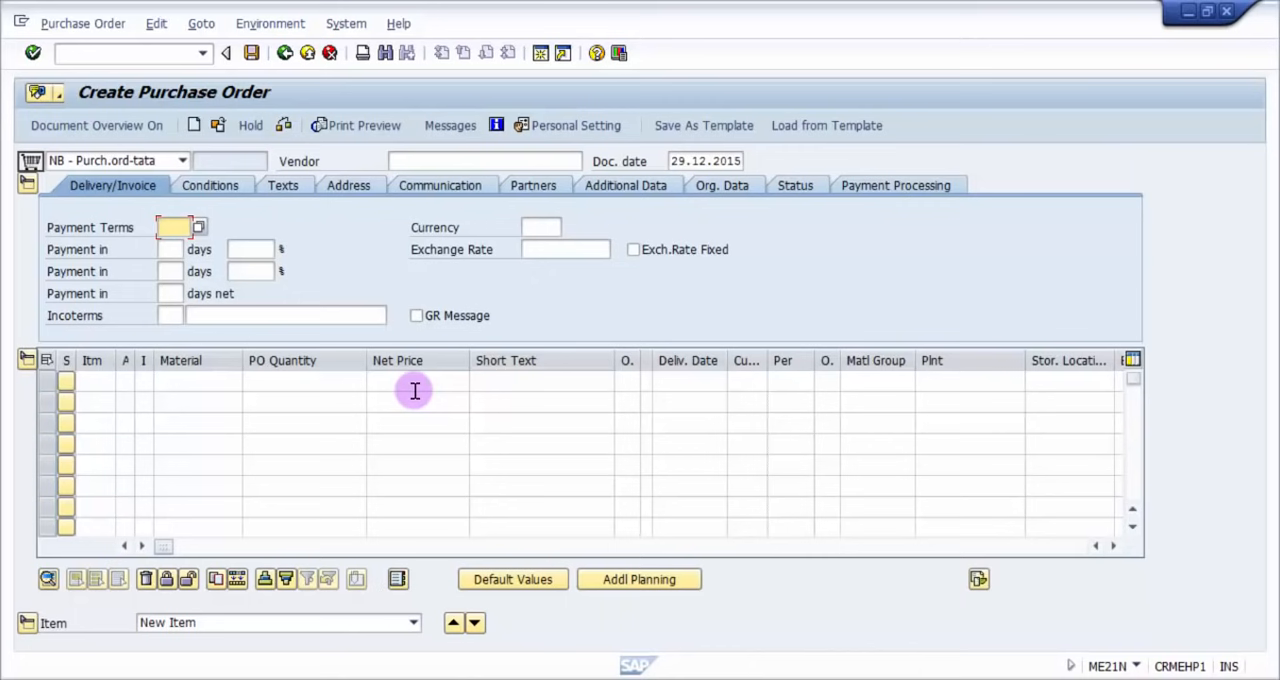
{"action": "mouse_move", "coordinate": [421, 166]}
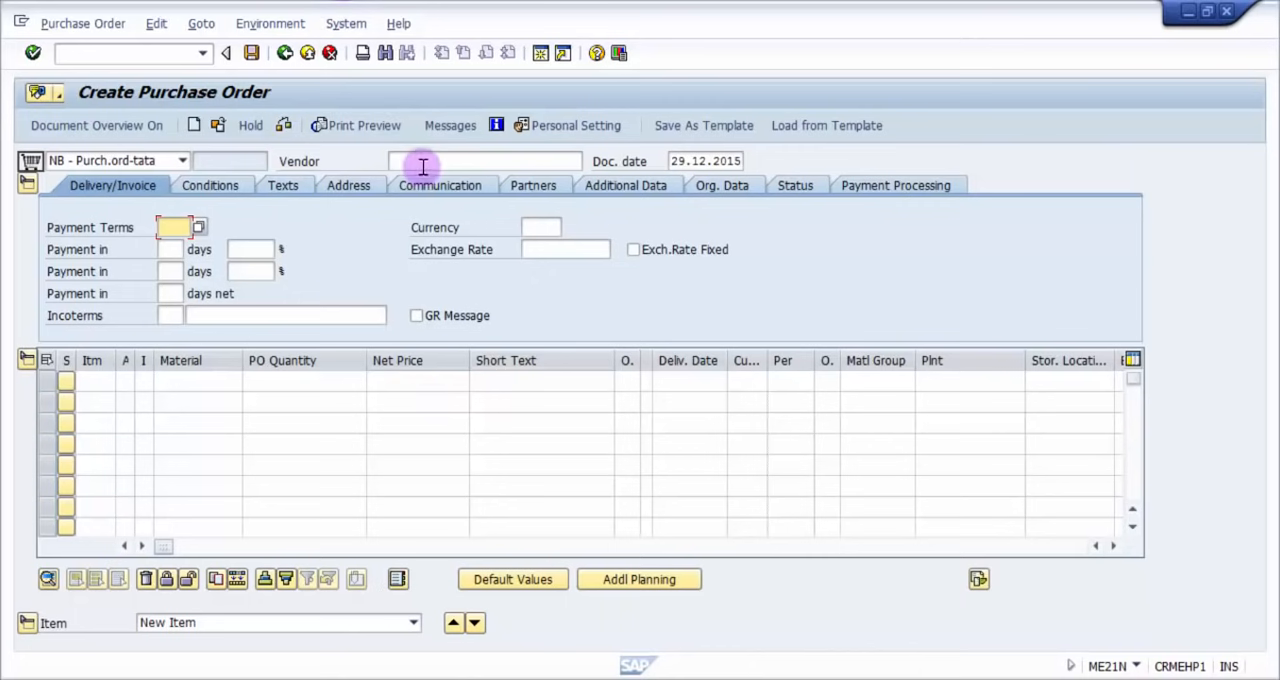
- Enter vendor 1000 and an item for material T-BW02-01 with quantity 100
{"action": "type", "text": "1000"}
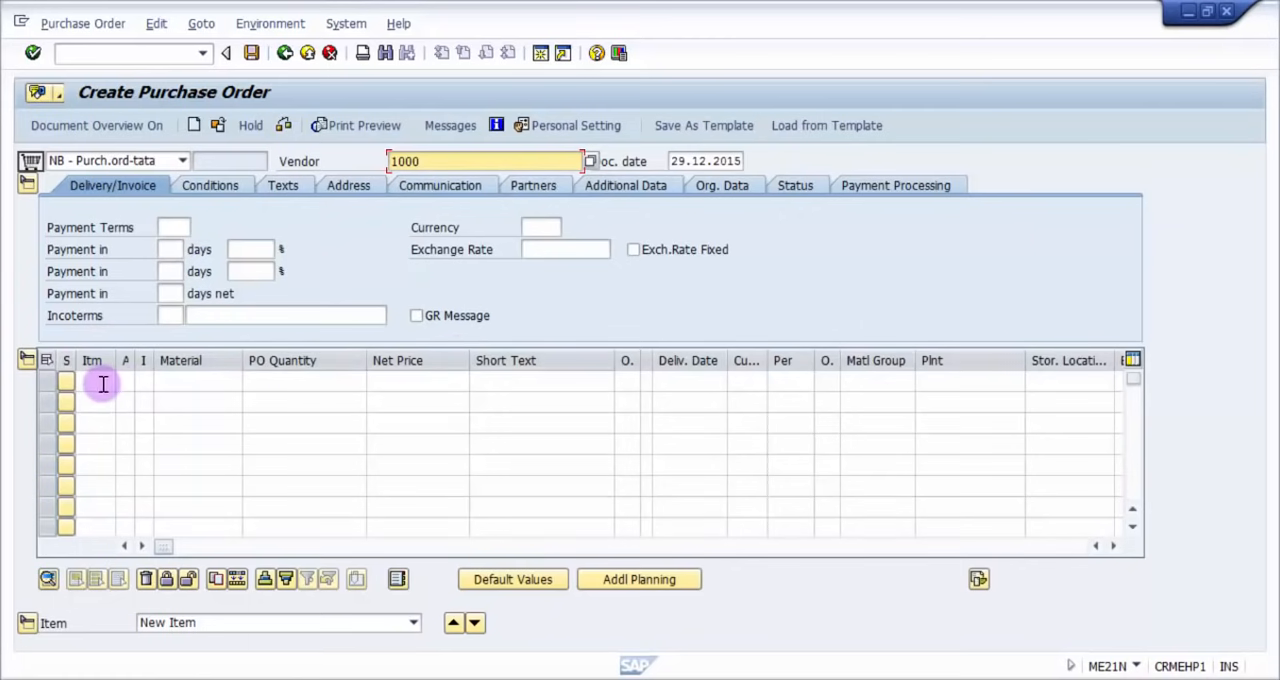
{"action": "left_click", "coordinate": [197, 380]}
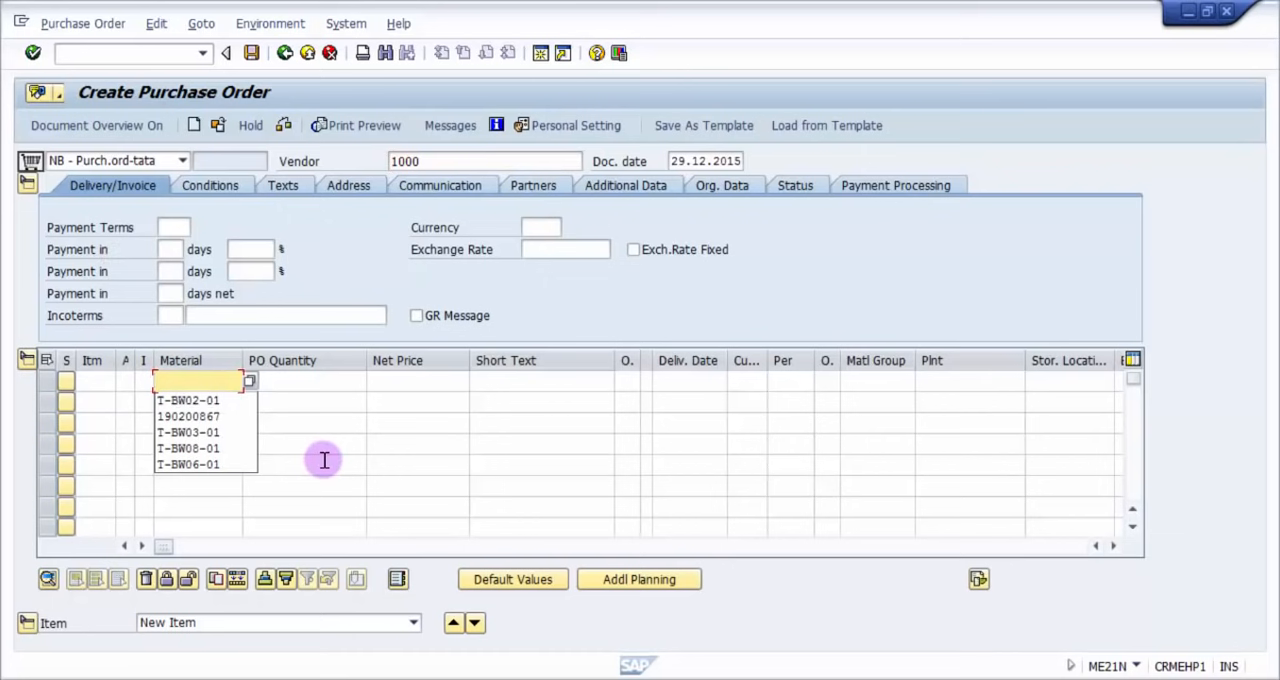
{"action": "left_click", "coordinate": [188, 400]}
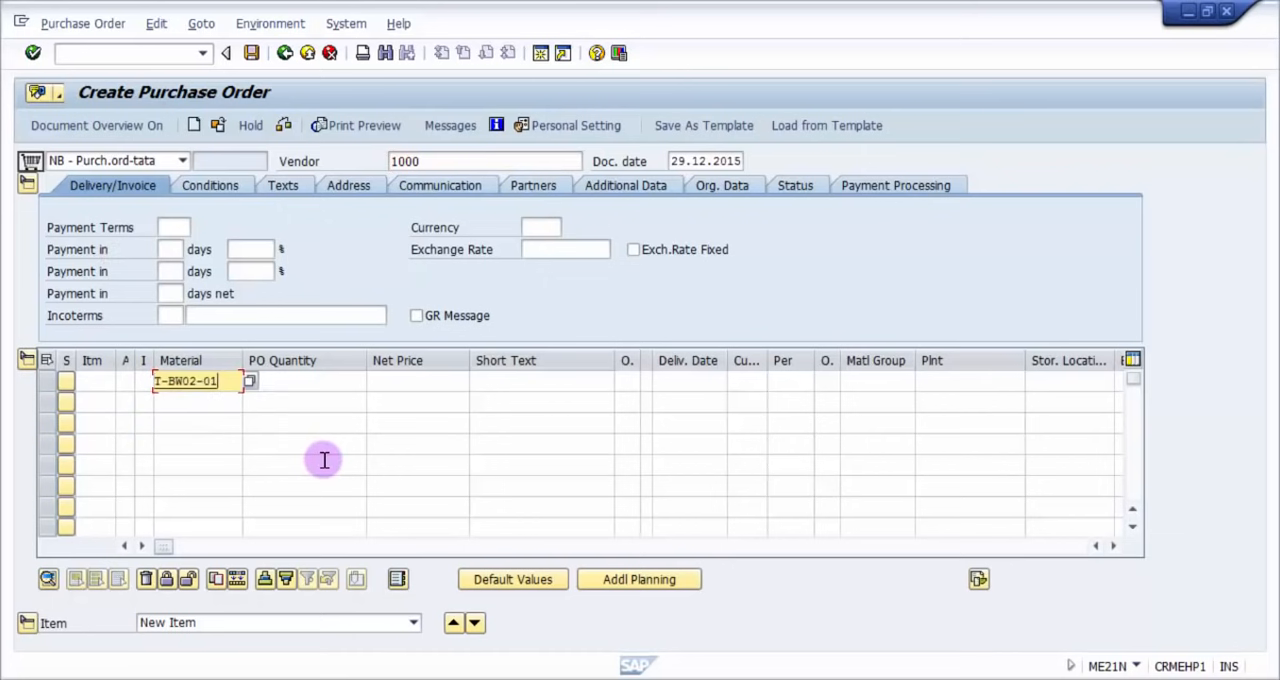
{"action": "type", "text": "100"}
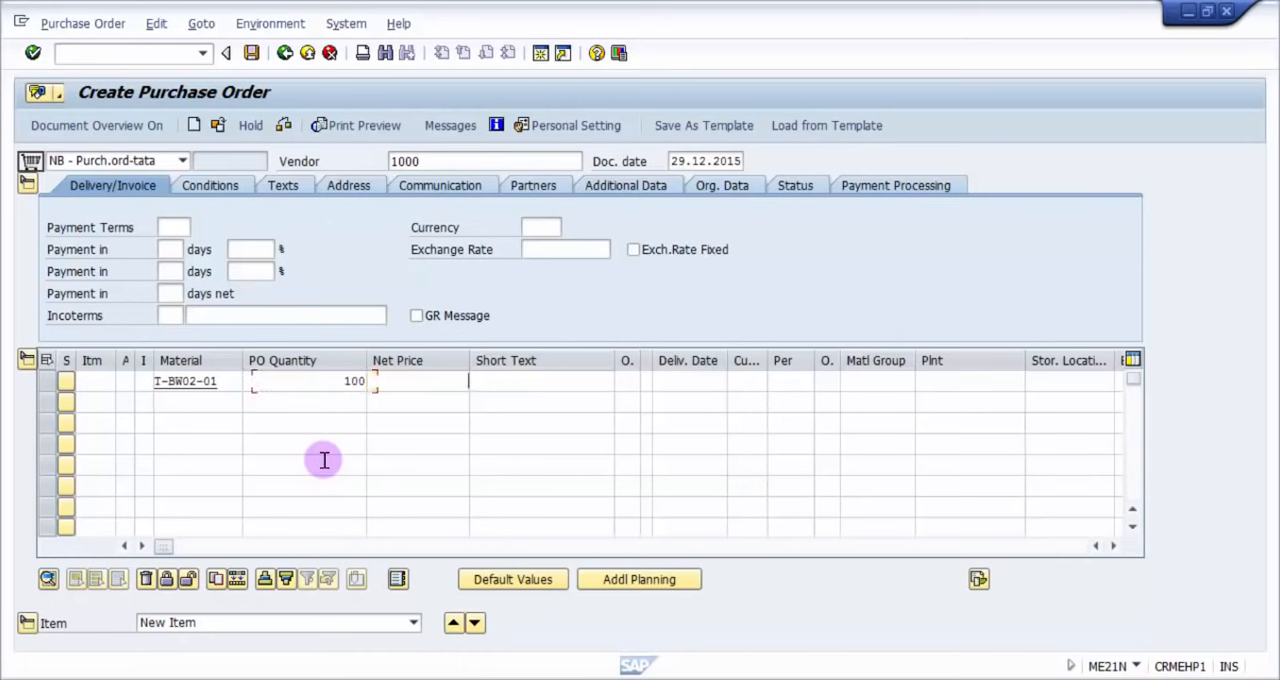
{"action": "left_click", "coordinate": [418, 381]}
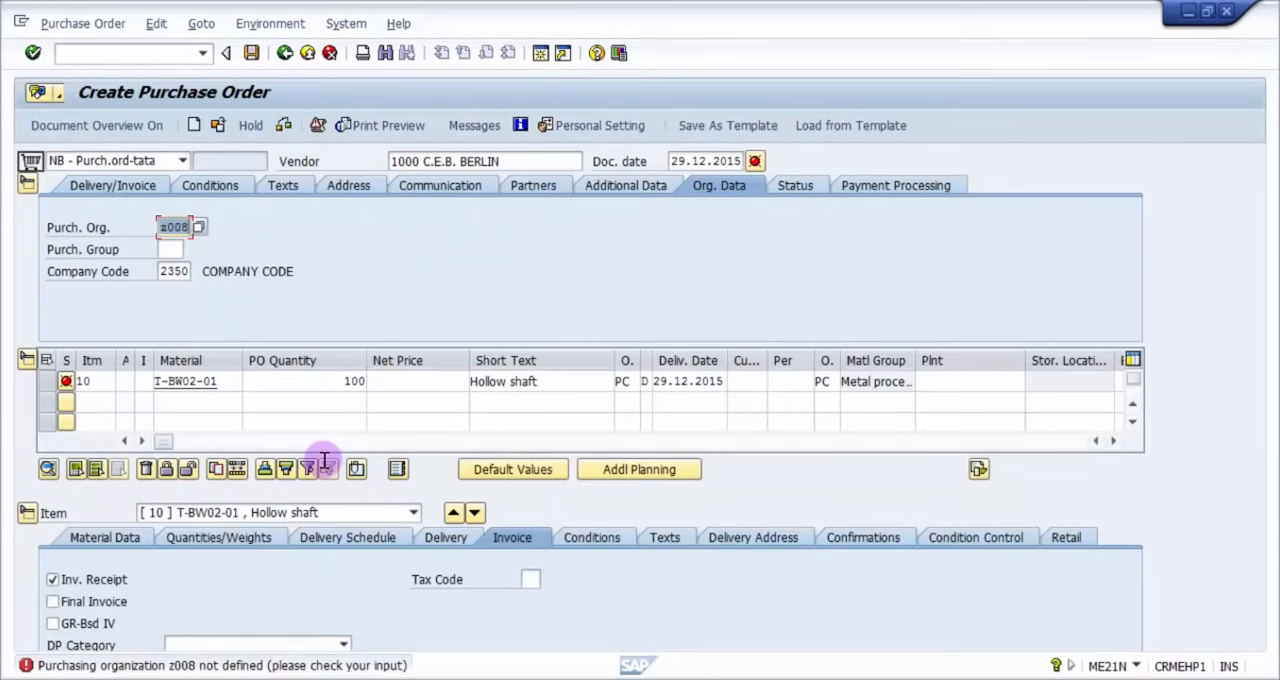
{"action": "mouse_move", "coordinate": [90, 666]}
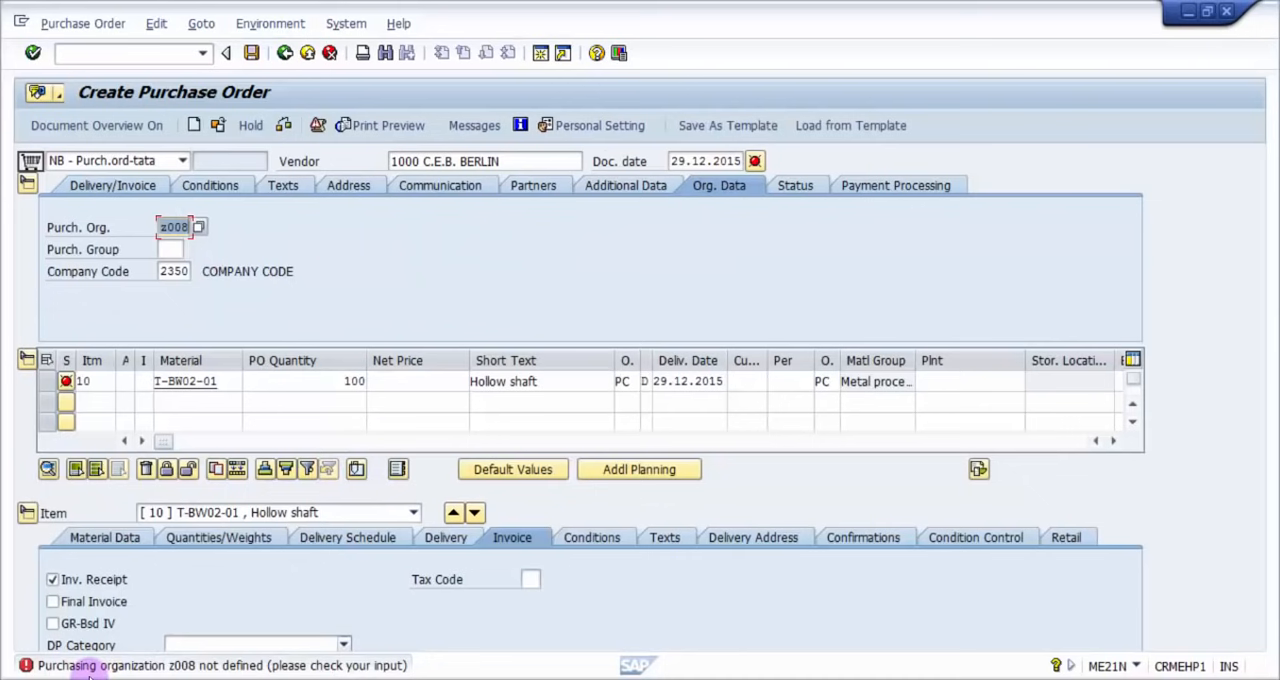
{"action": "mouse_move", "coordinate": [250, 670]}
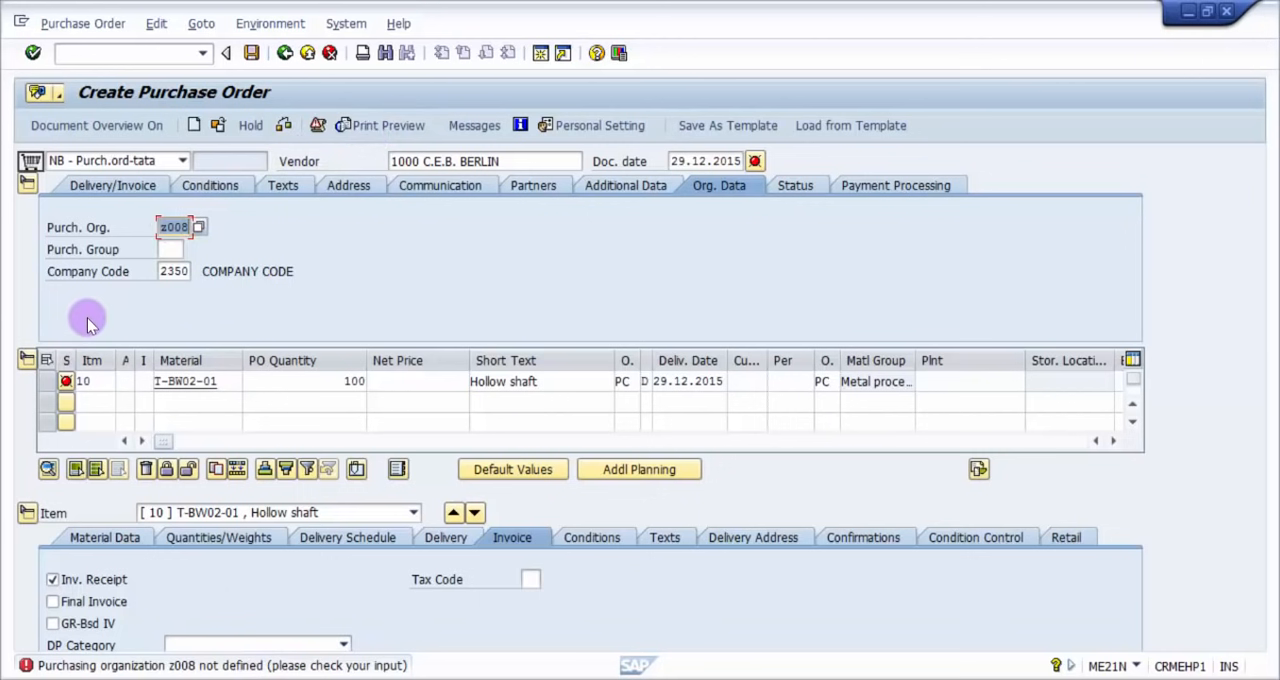
{"action": "mouse_move", "coordinate": [148, 272]}
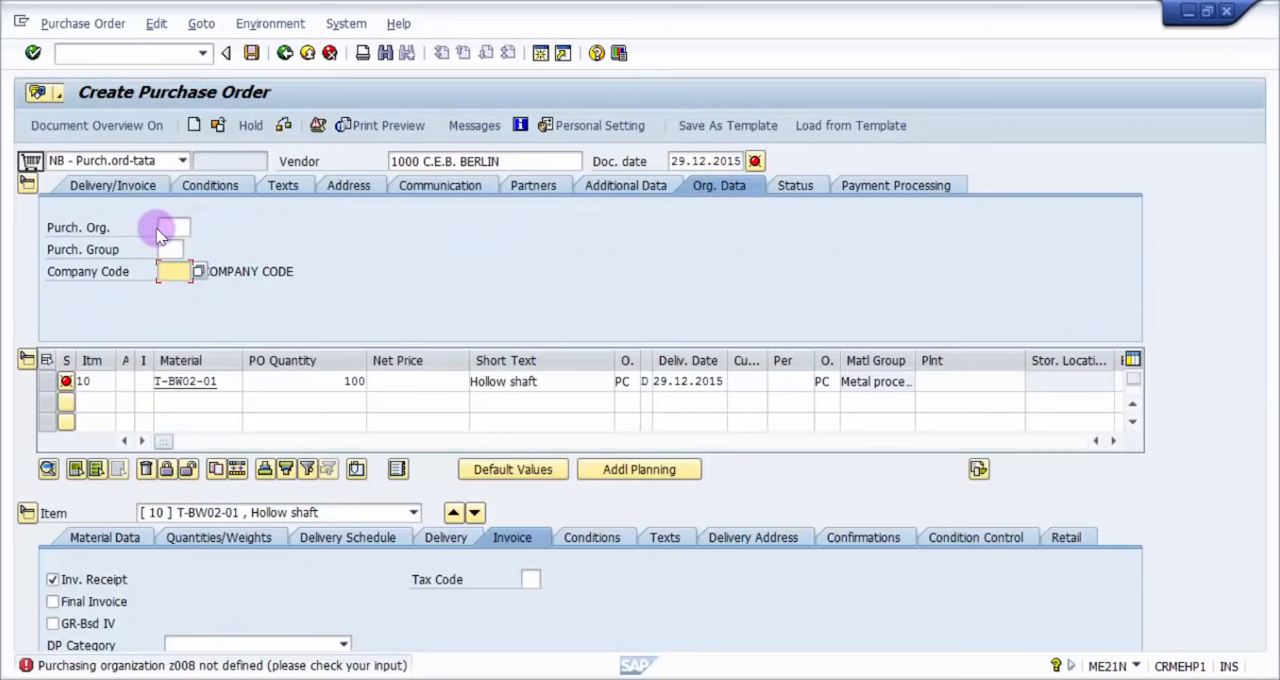
- Replace z008 with purchasing organisation 1000 and enter company code 1000
{"action": "type", "text": "1000"}
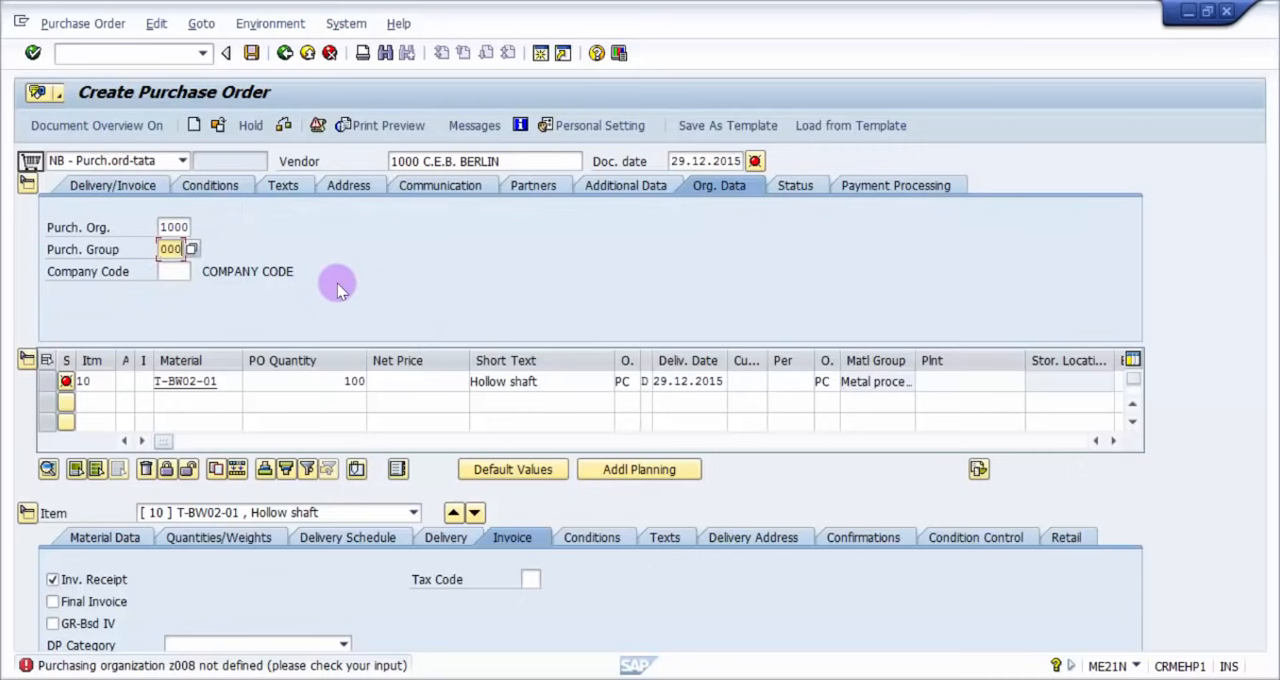
{"action": "type", "text": "1000"}
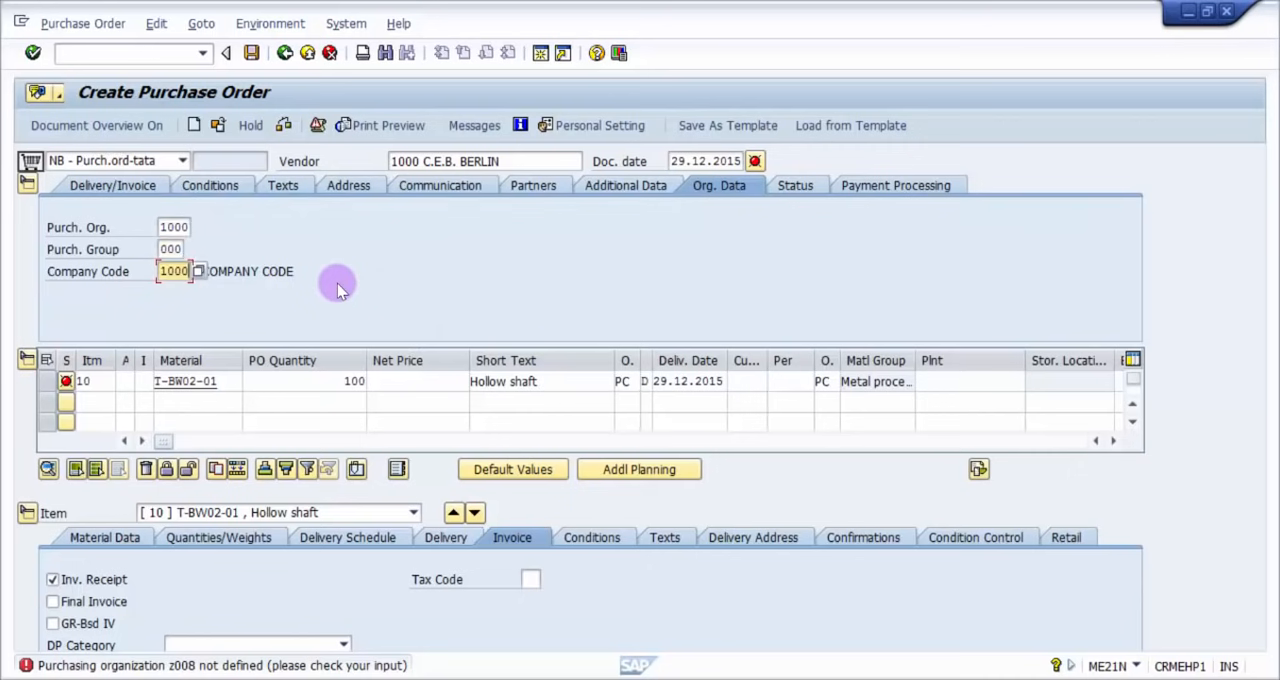
{"action": "mouse_move", "coordinate": [498, 262]}
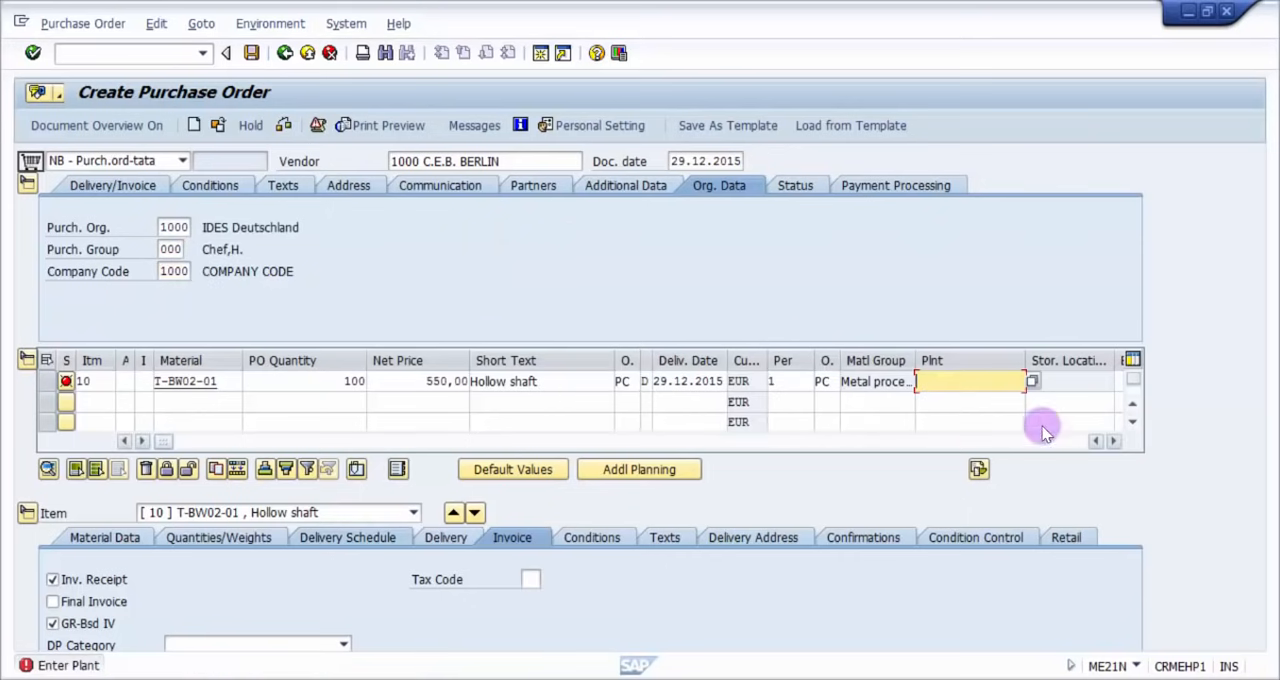
- Enter plant 100 and storage location braw on the item line
{"action": "type", "text": "100"}
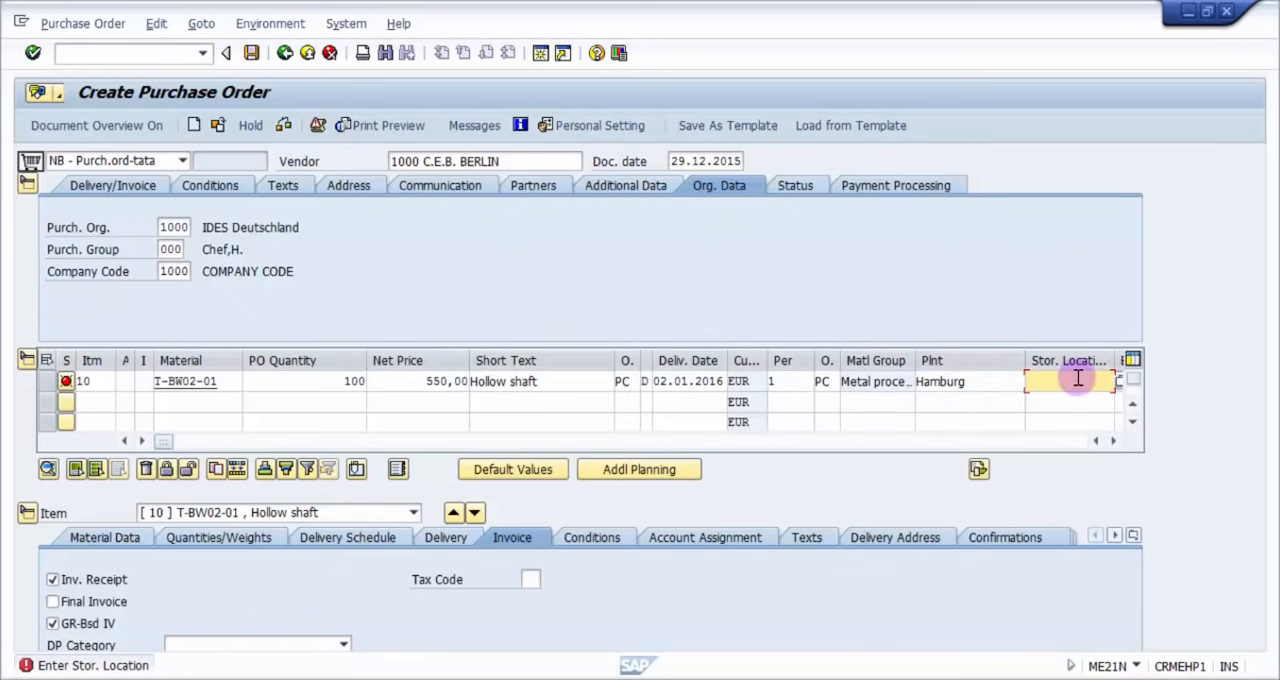
{"action": "type", "text": "braw"}
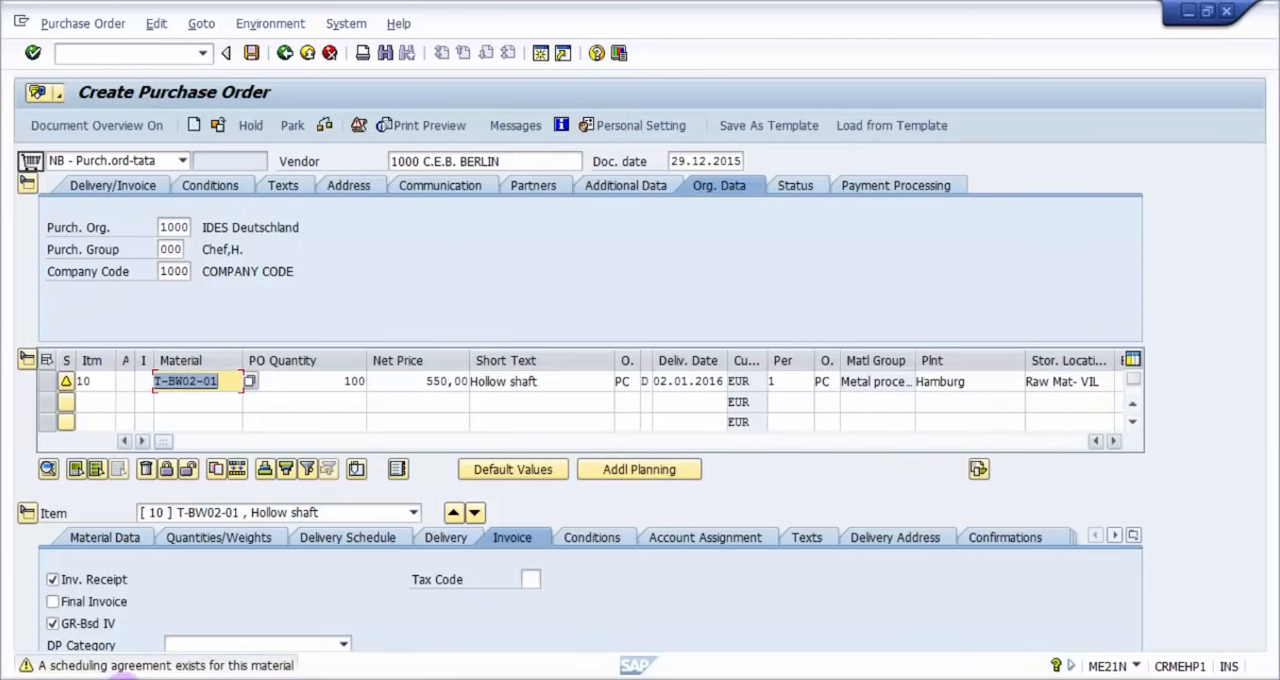
{"action": "mouse_move", "coordinate": [178, 668]}
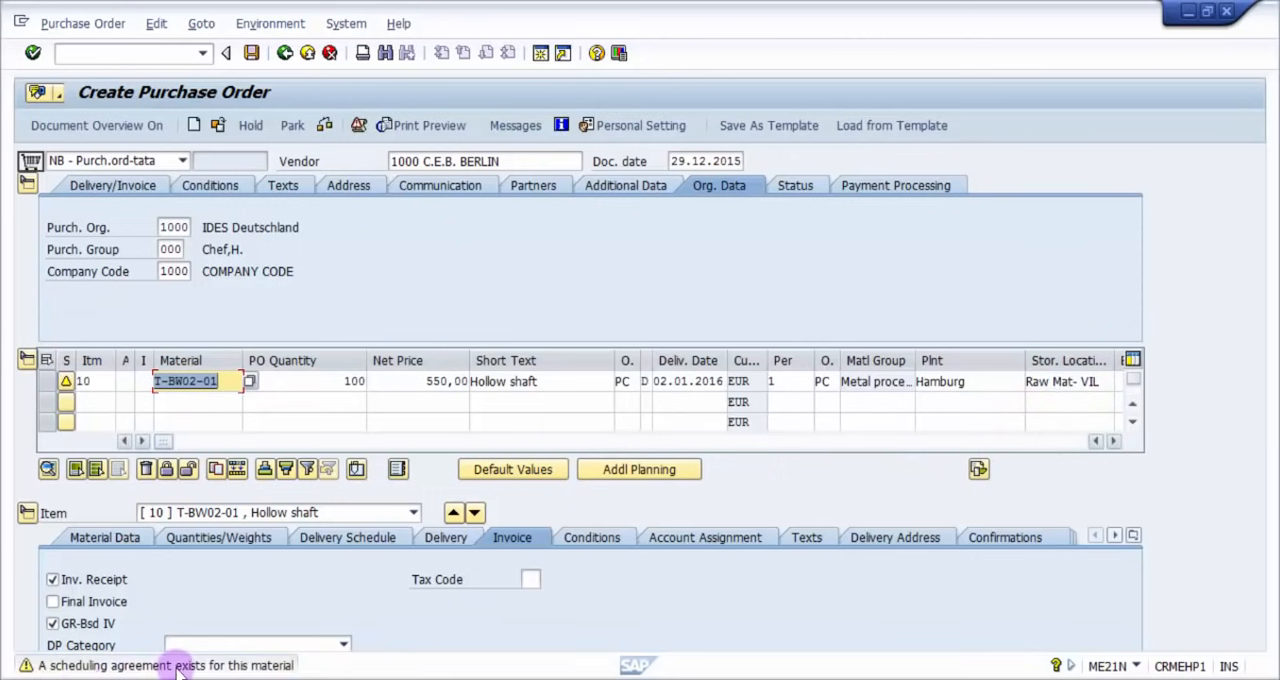
{"action": "mouse_move", "coordinate": [250, 658]}
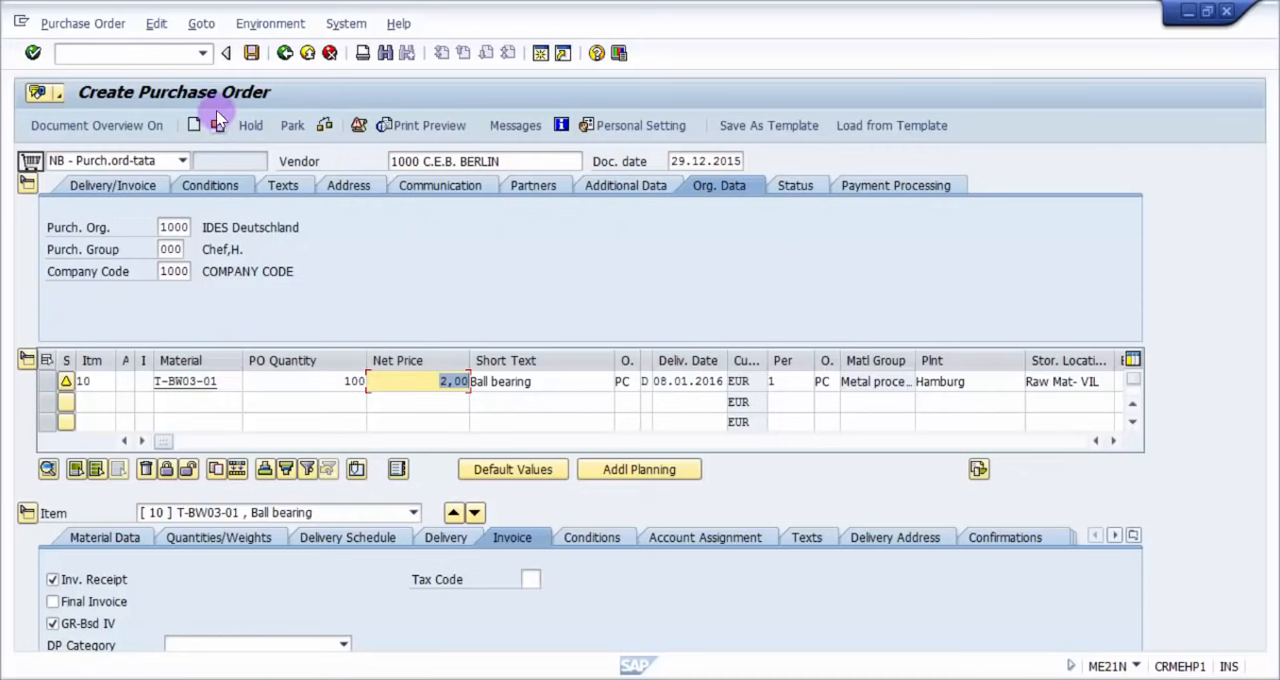
{"action": "mouse_move", "coordinate": [217, 125]}
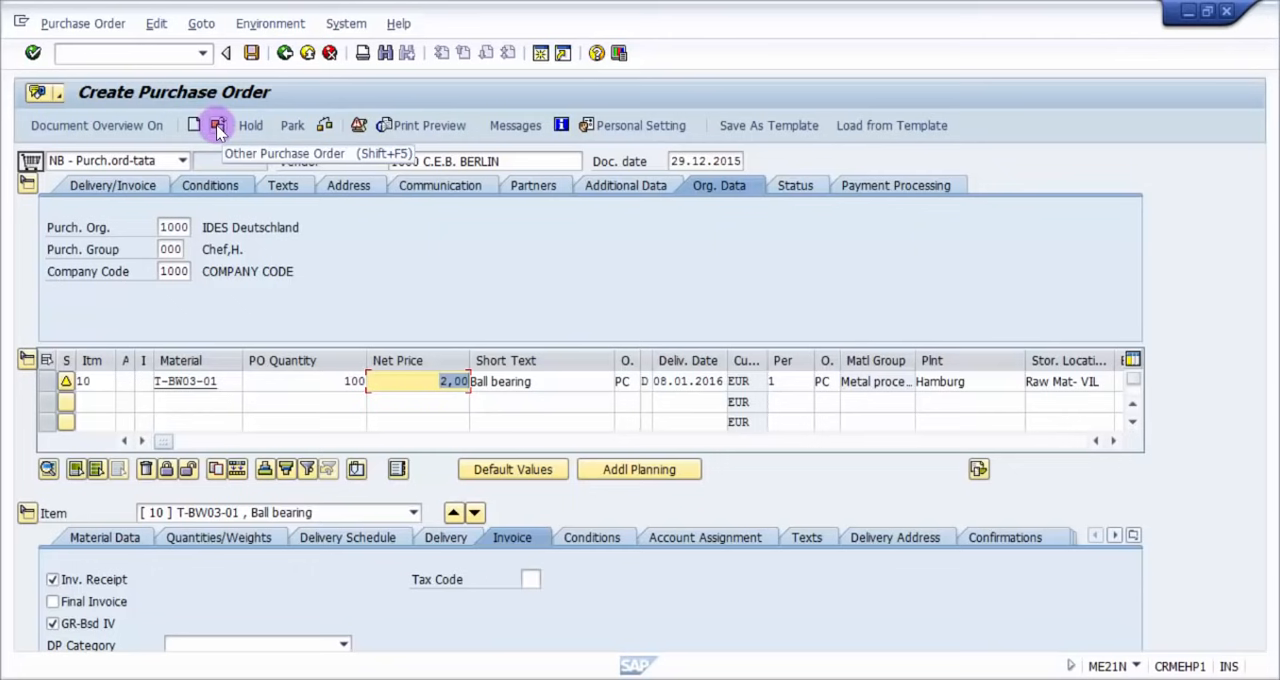
{"action": "mouse_move", "coordinate": [83, 23]}
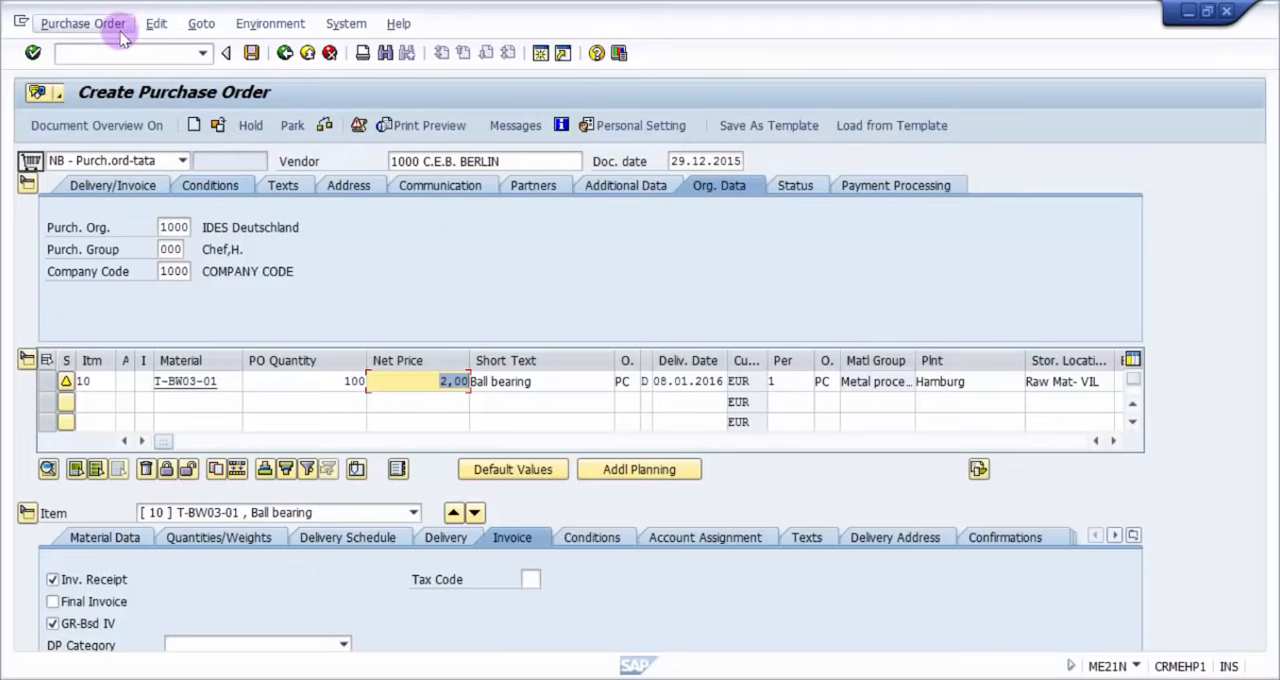
- Run Purchase Order > Check to display the item's warning messages
{"action": "left_click", "coordinate": [83, 23]}
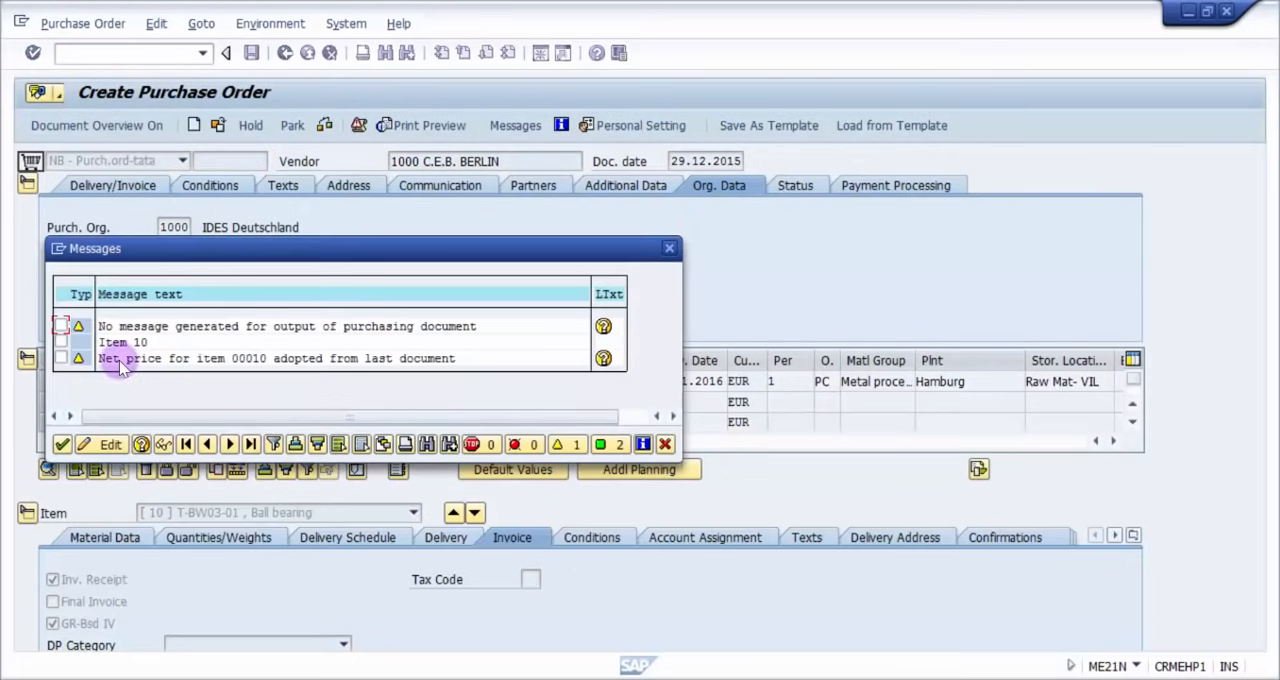
{"action": "mouse_move", "coordinate": [155, 378]}
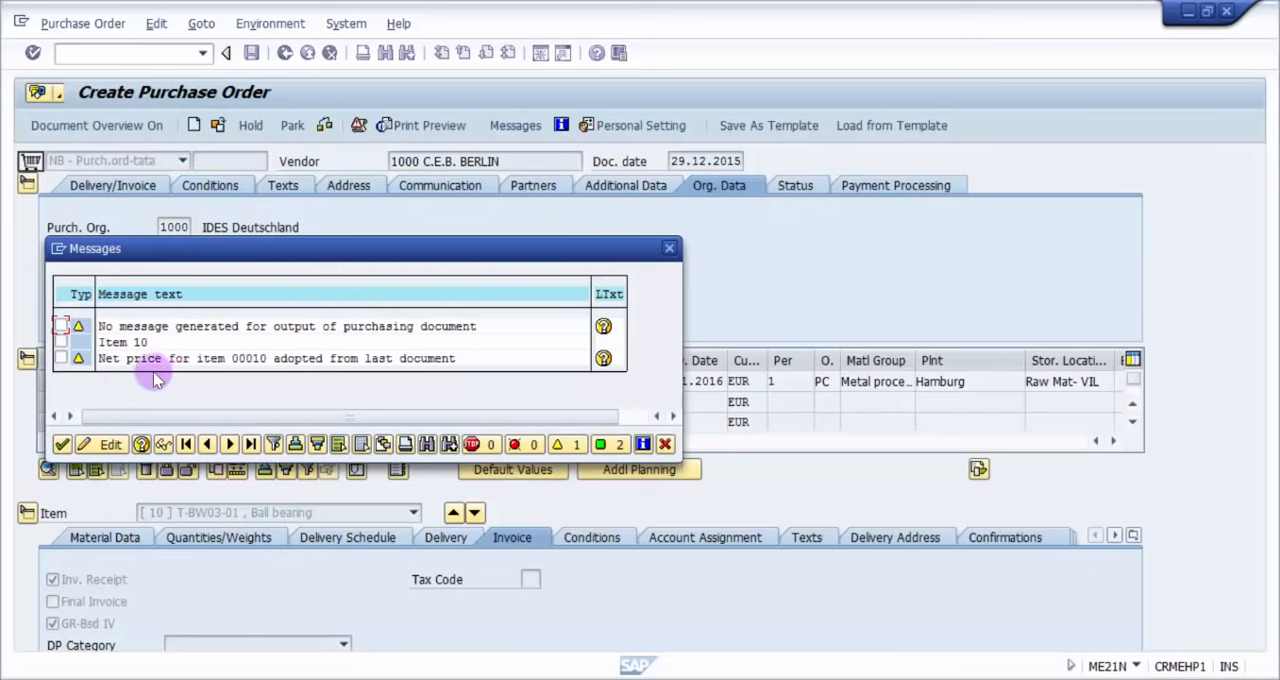
{"action": "mouse_move", "coordinate": [160, 438]}
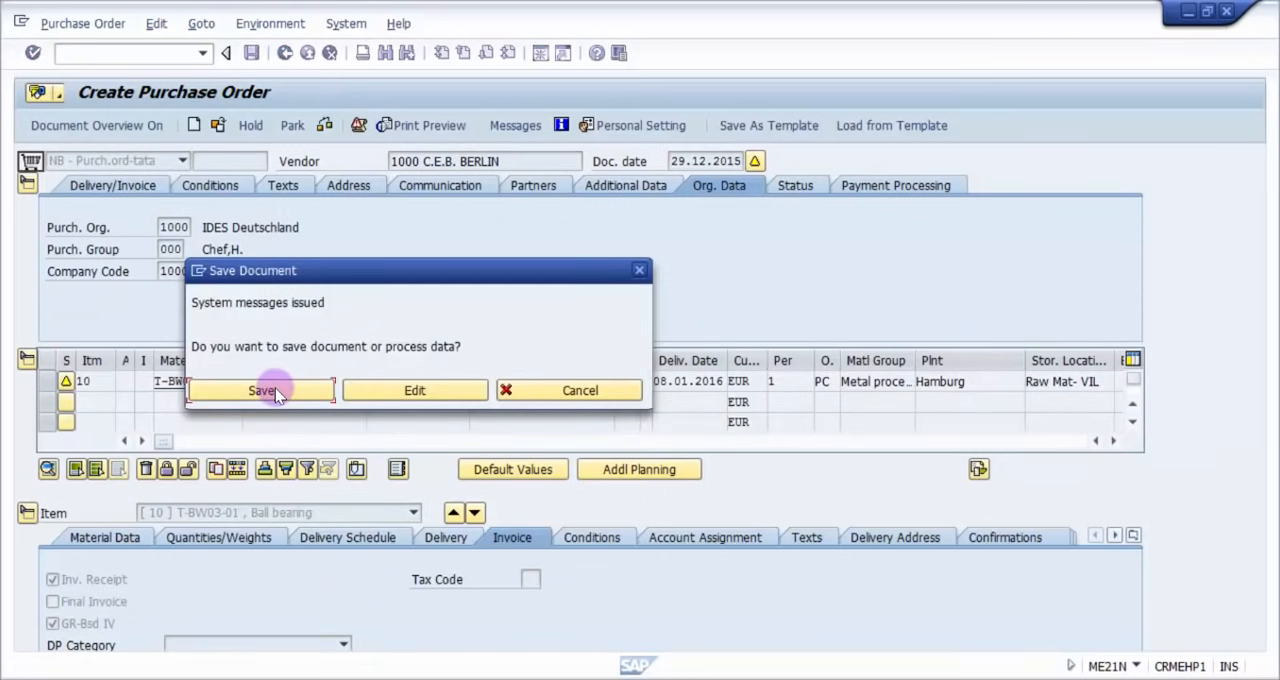
{"action": "left_click", "coordinate": [262, 390]}
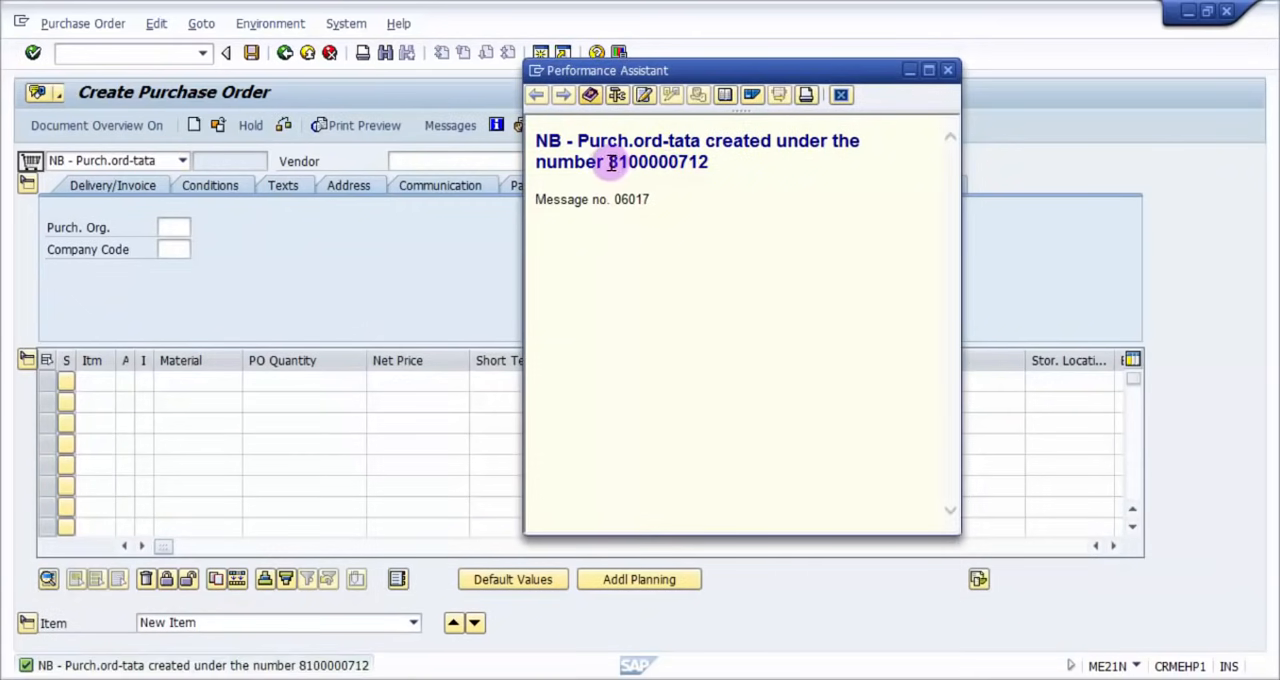
{"action": "double_click", "coordinate": [658, 161]}
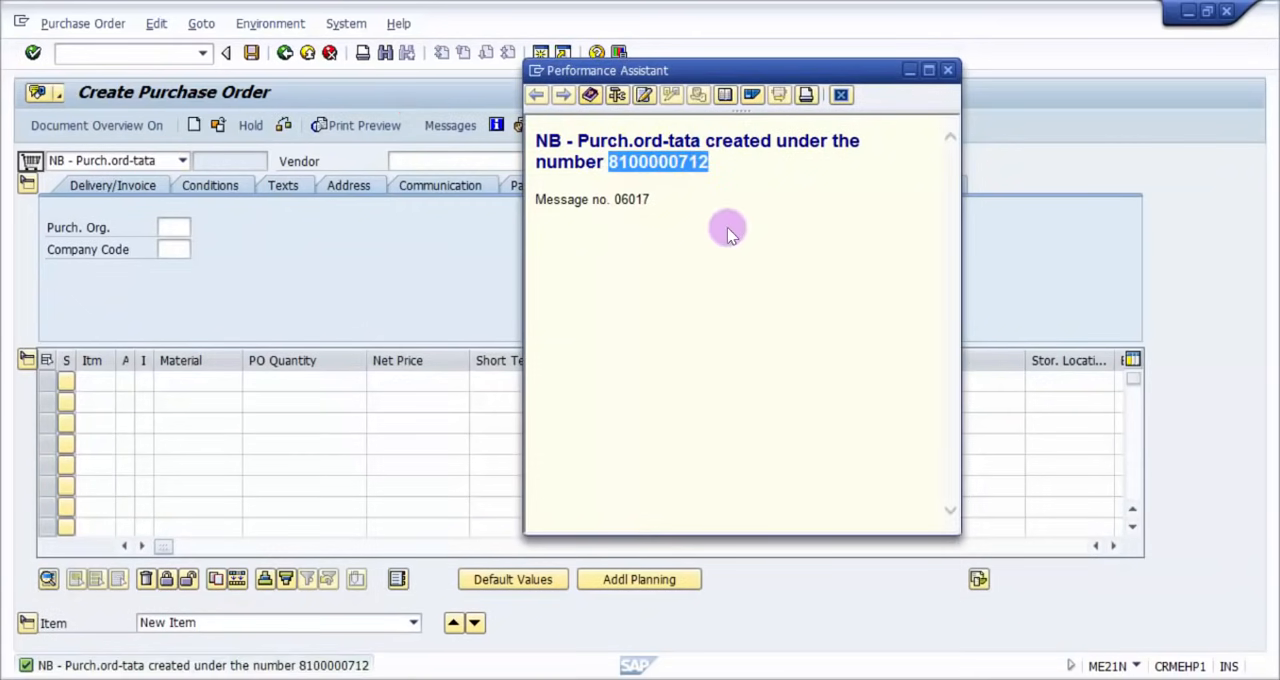
{"action": "mouse_move", "coordinate": [797, 152]}
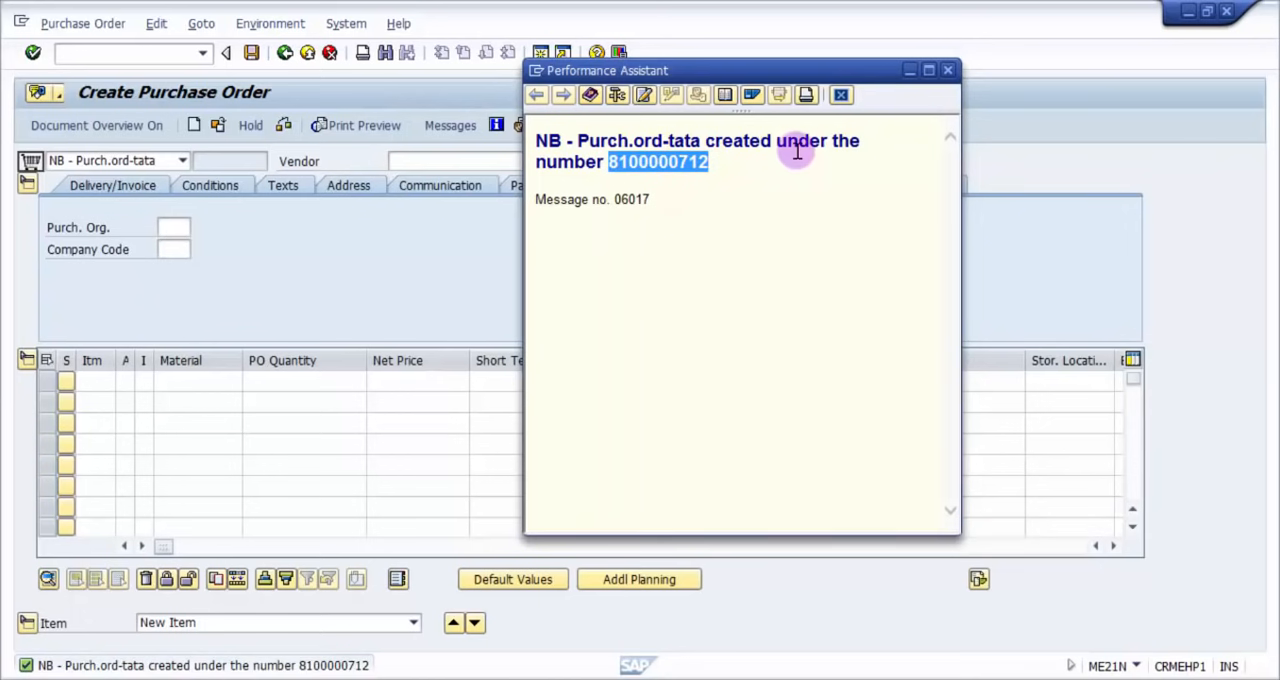
{"action": "mouse_move", "coordinate": [725, 311]}
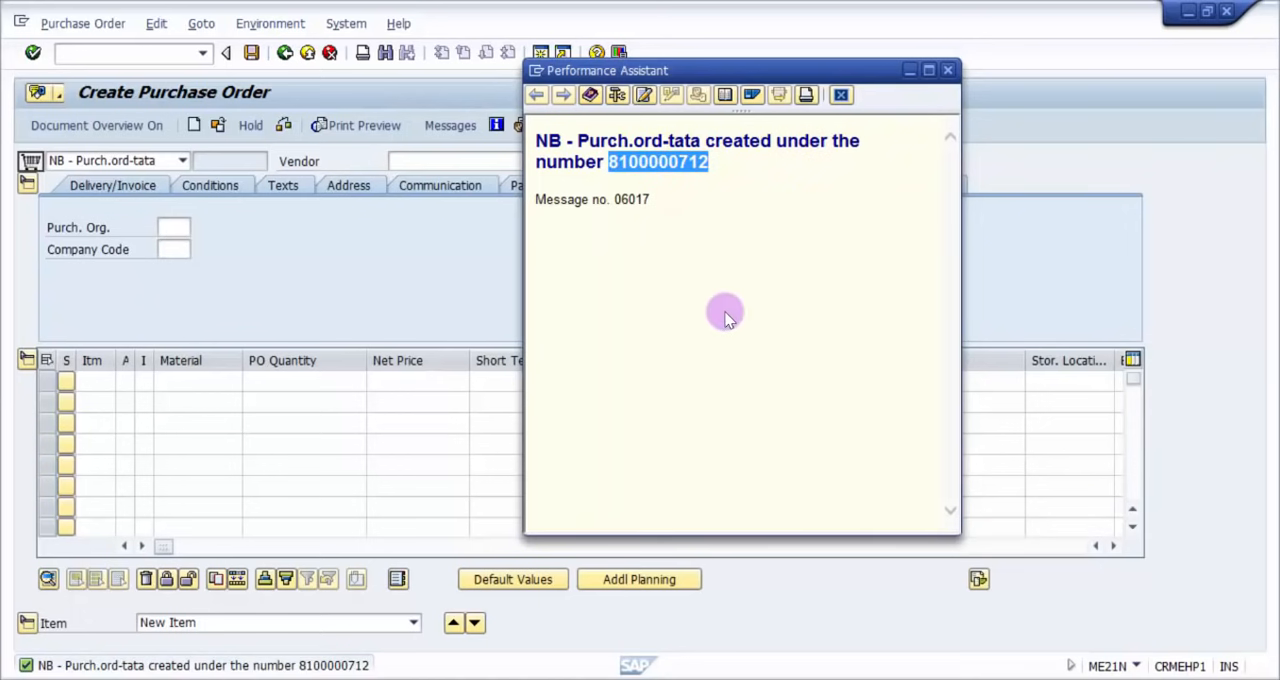